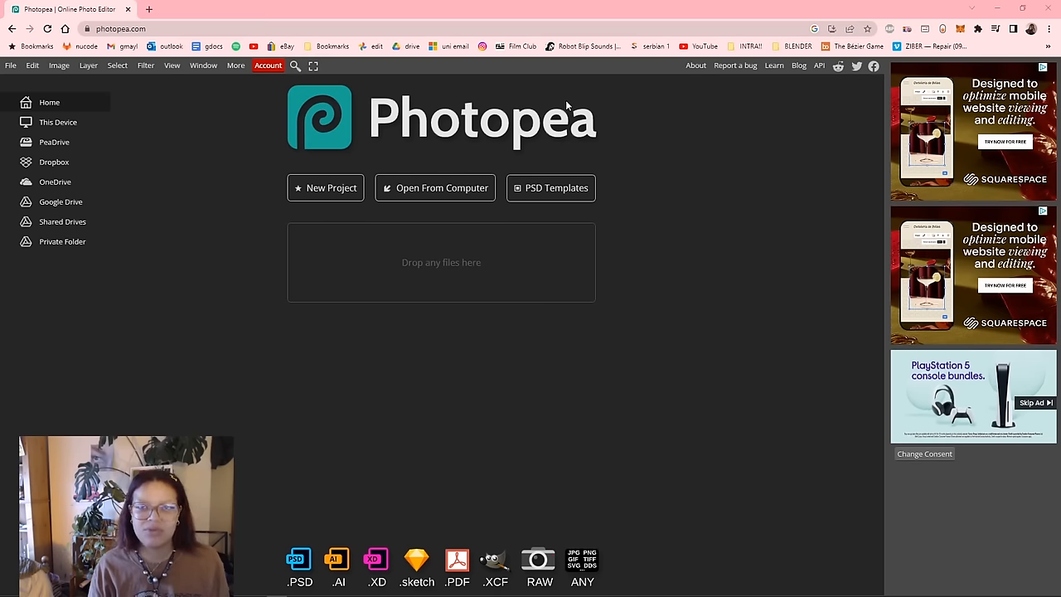
mouse_move(382, 193)
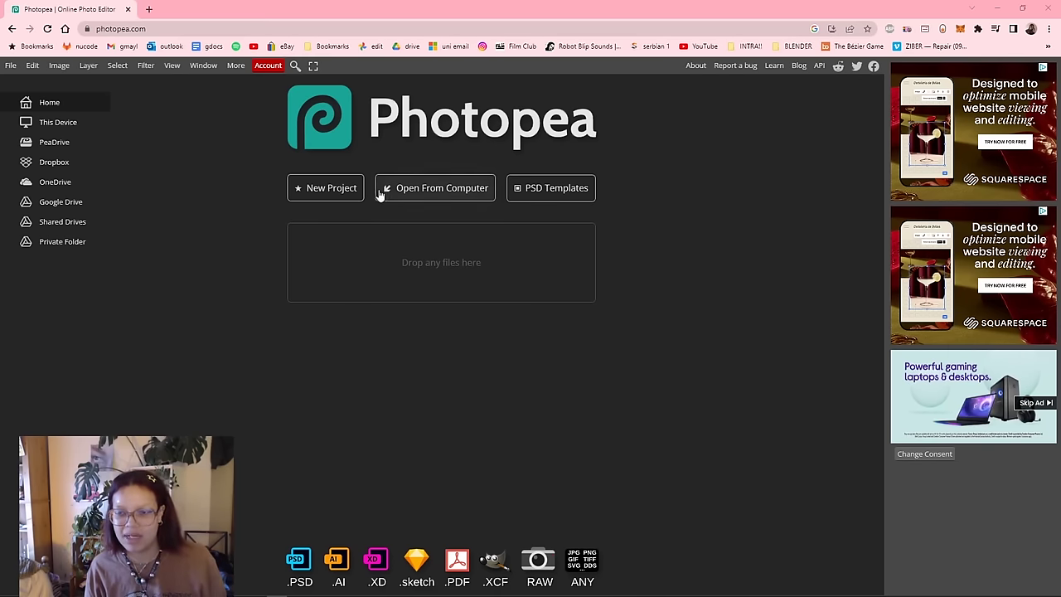
Step: Create a blank project and place the ketchup-written 'intra' photo onto the canvas
left_click(325, 188)
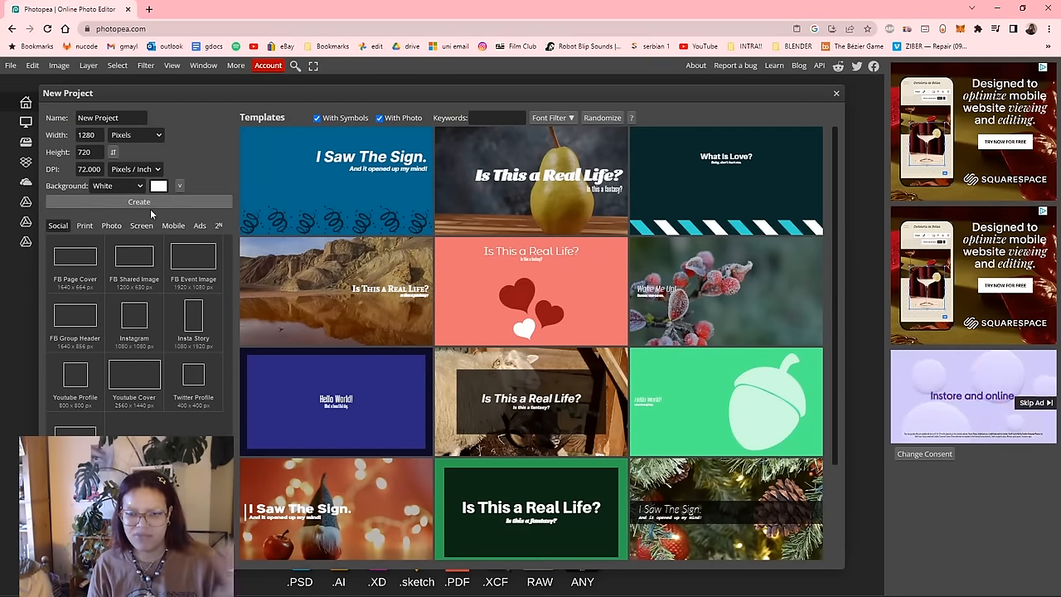
left_click(140, 203)
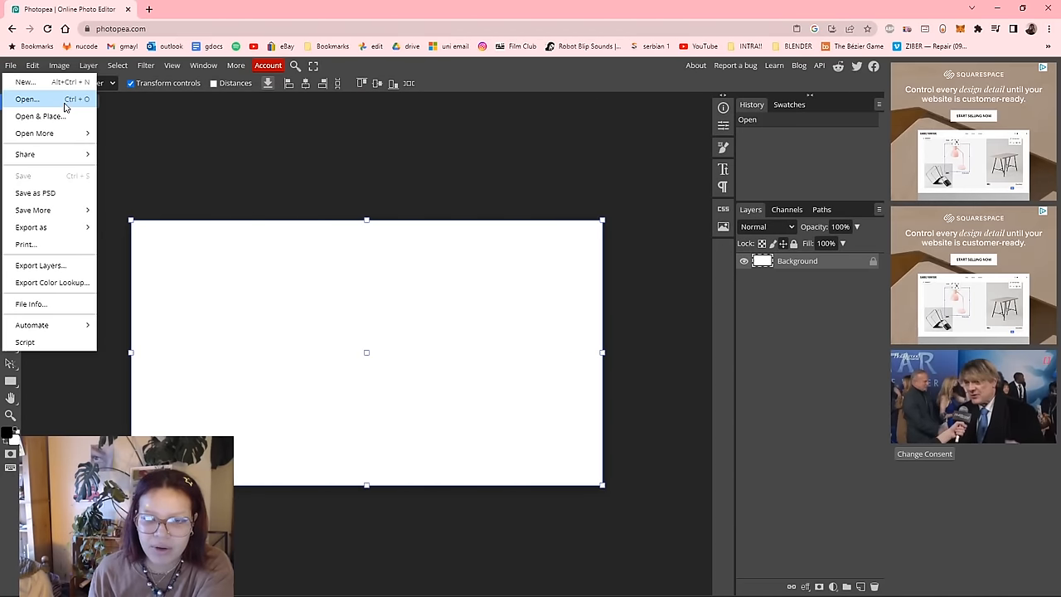
left_click(25, 99)
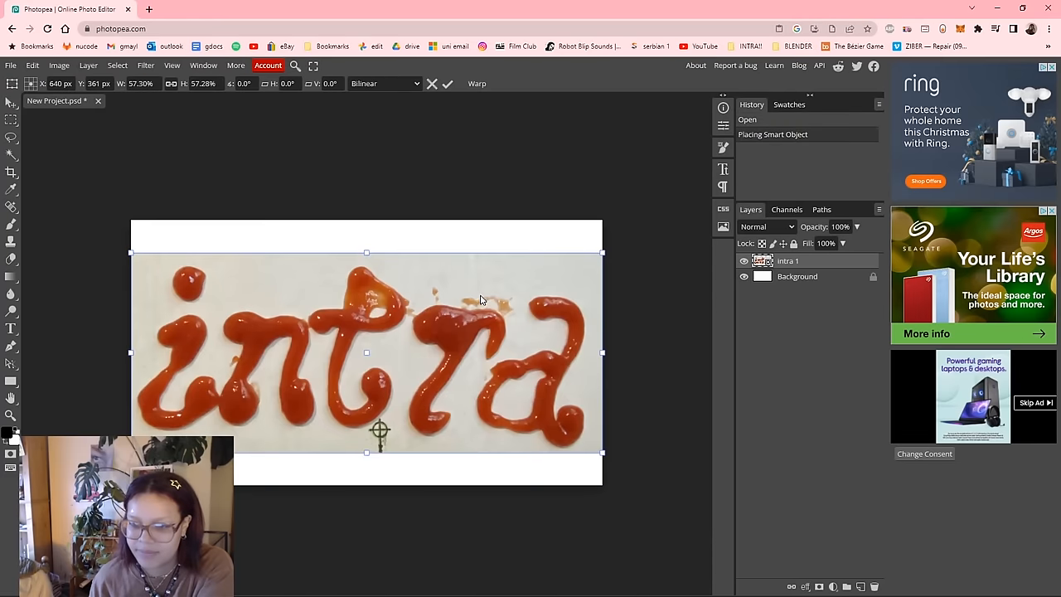
Step: Confirm the photo placement and convert it to black and white
left_click(58, 66)
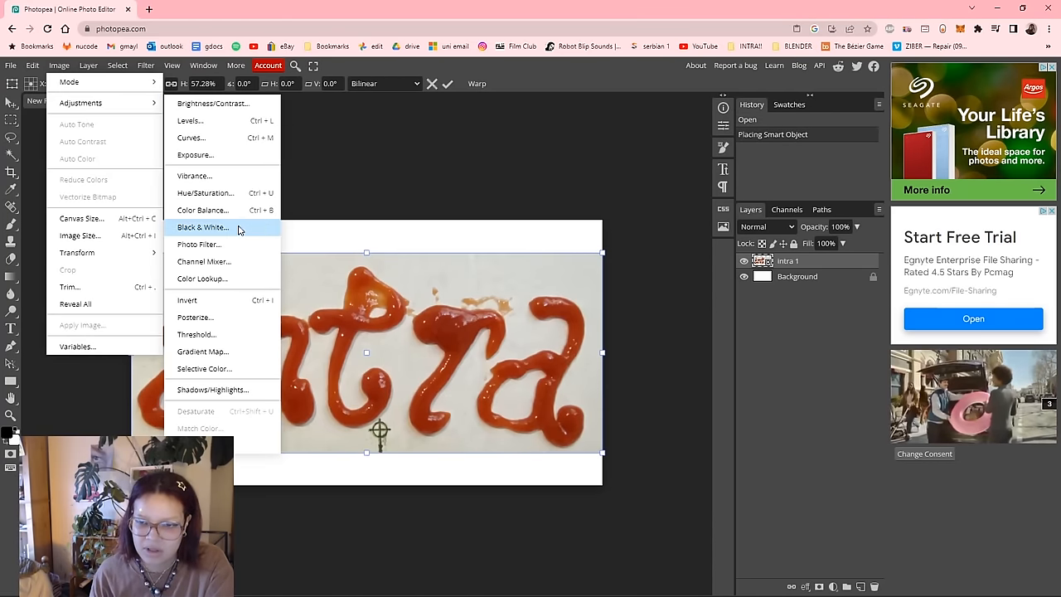
left_click(202, 227)
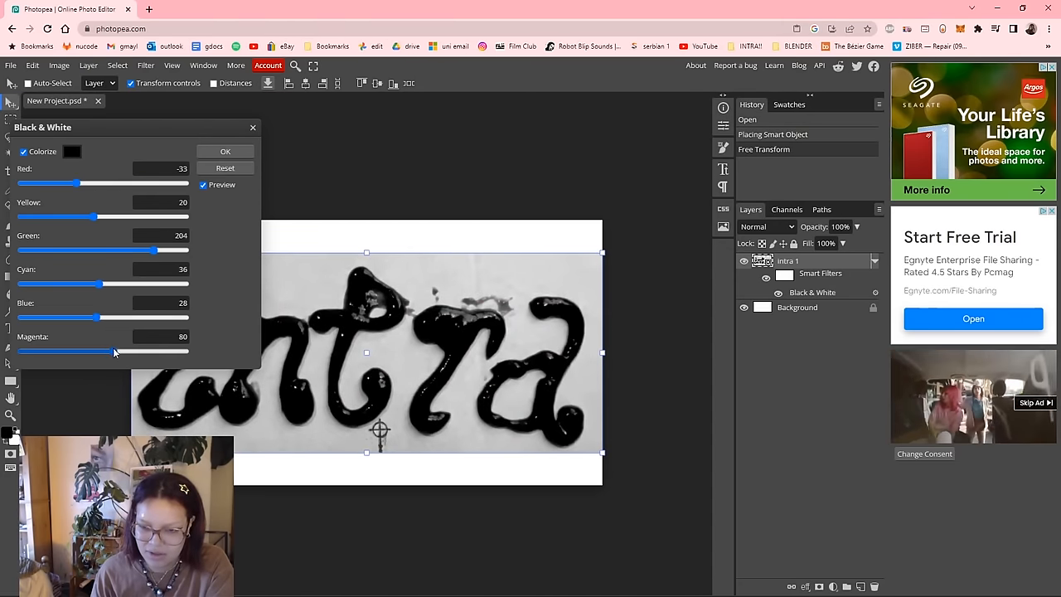
left_click(58, 66)
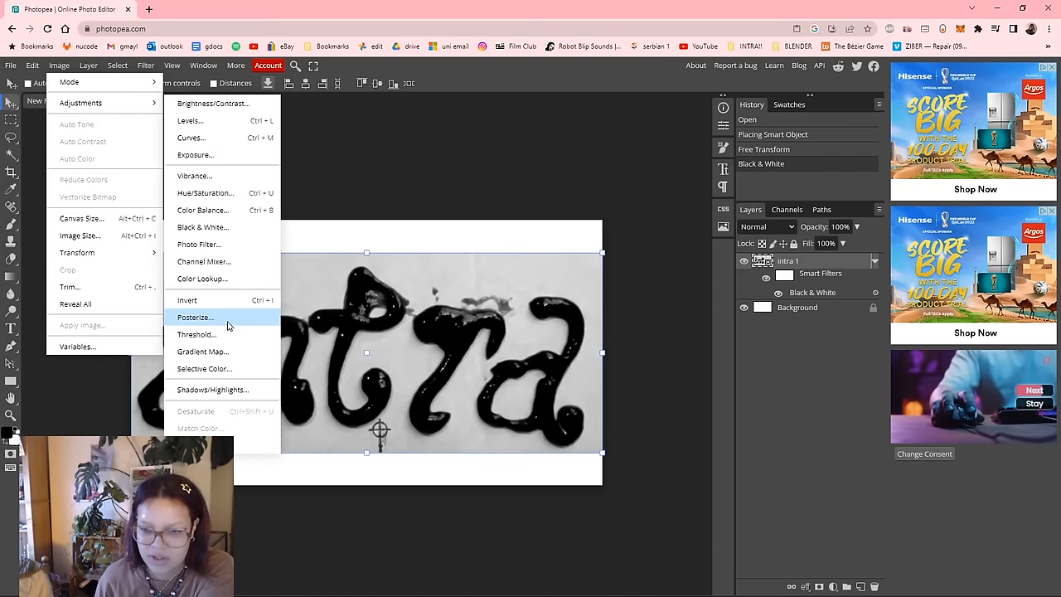
Step: Apply a Threshold adjustment and tune the slider to about 163 for bold black letters
left_click(198, 335)
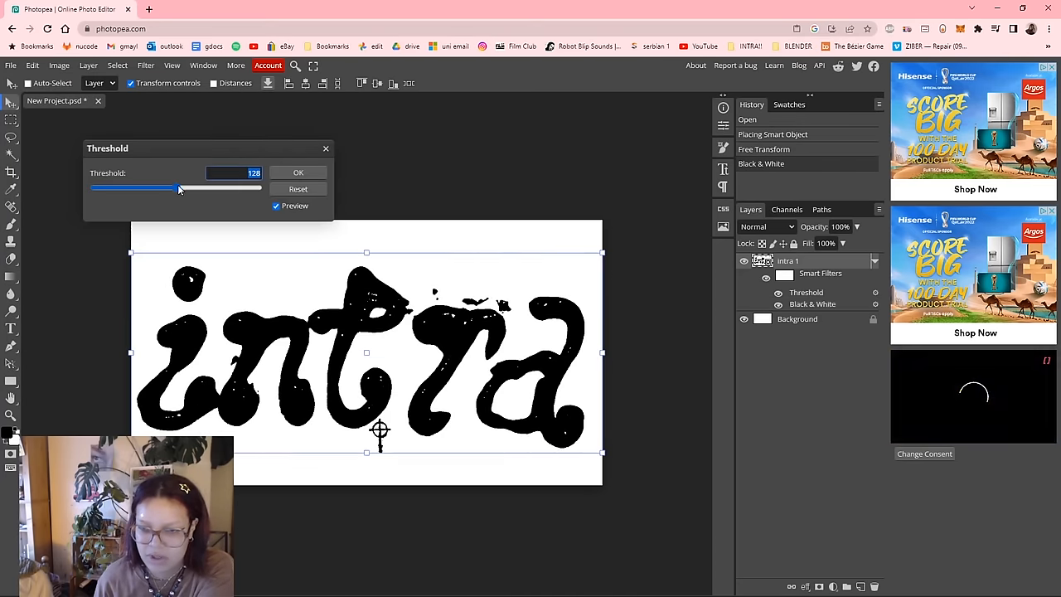
left_click_drag(181, 189, 156, 189)
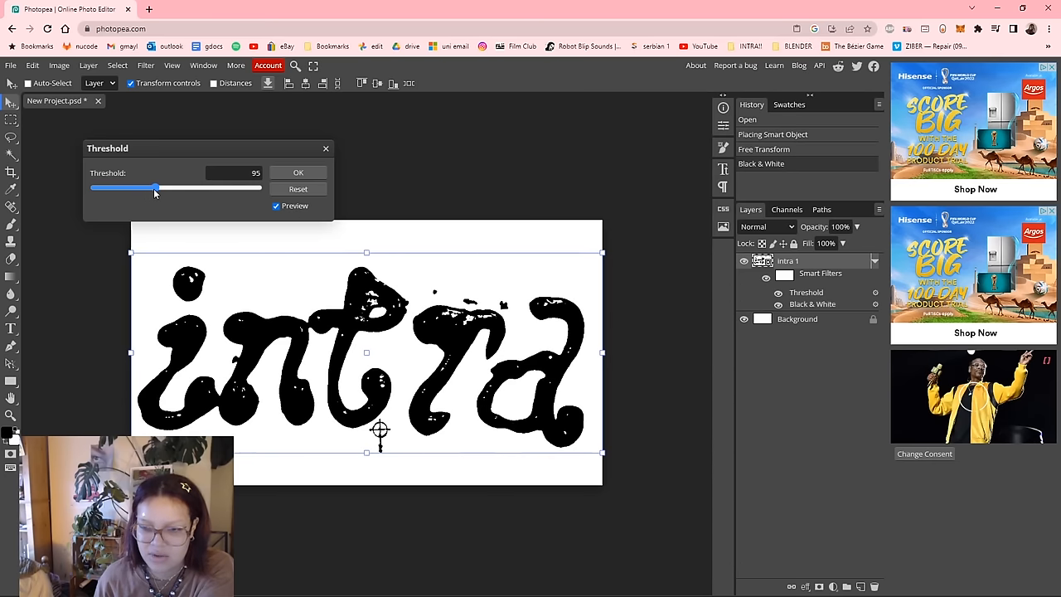
left_click_drag(154, 188, 208, 188)
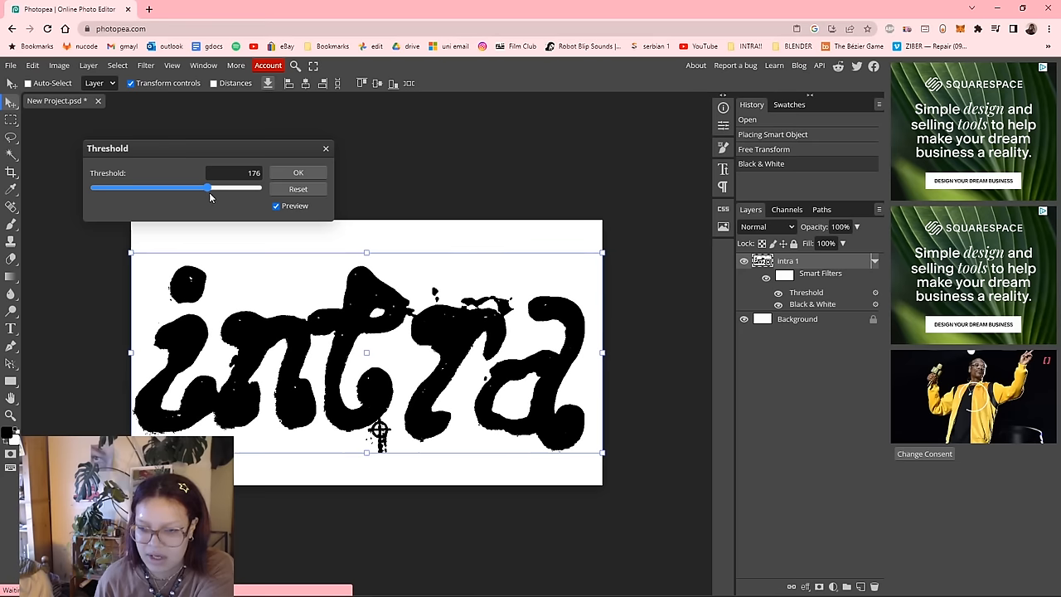
left_click_drag(207, 186, 103, 185)
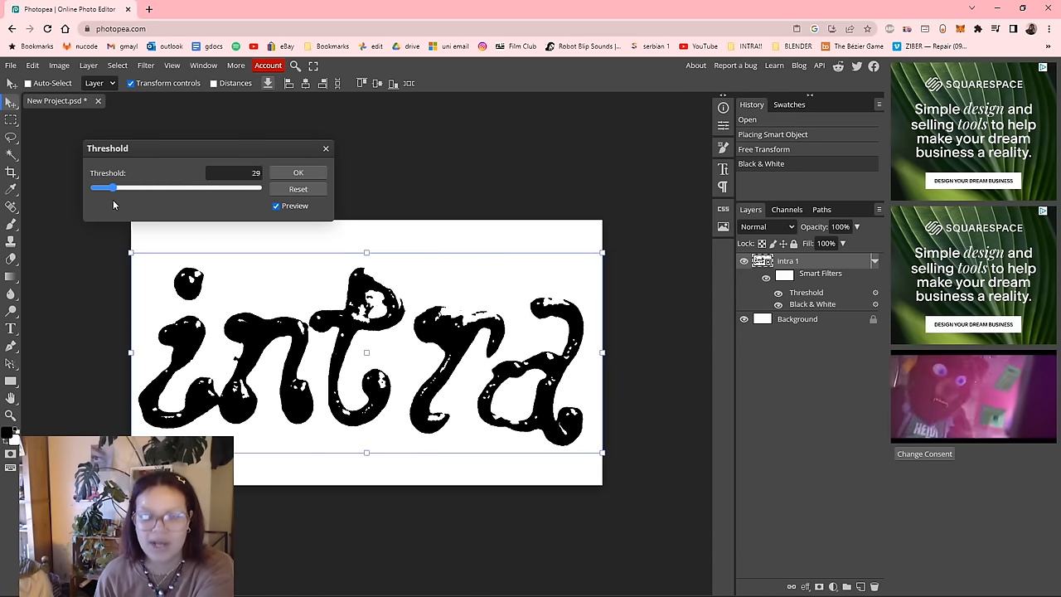
left_click_drag(103, 187, 199, 188)
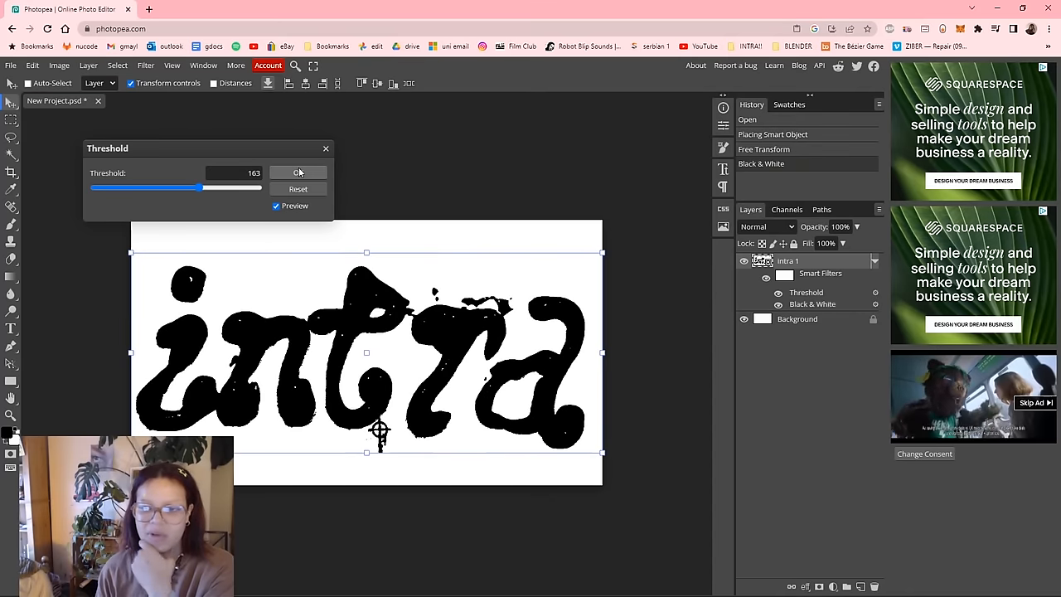
Step: Apply the threshold and rasterize the smart object layer so it can be painted
left_click(296, 173)
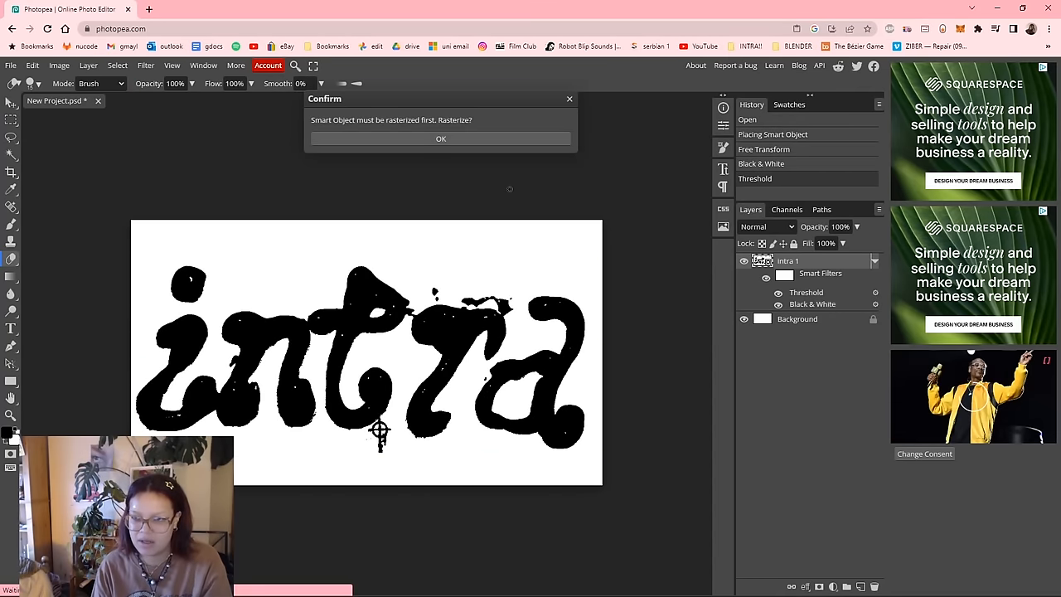
left_click(441, 139)
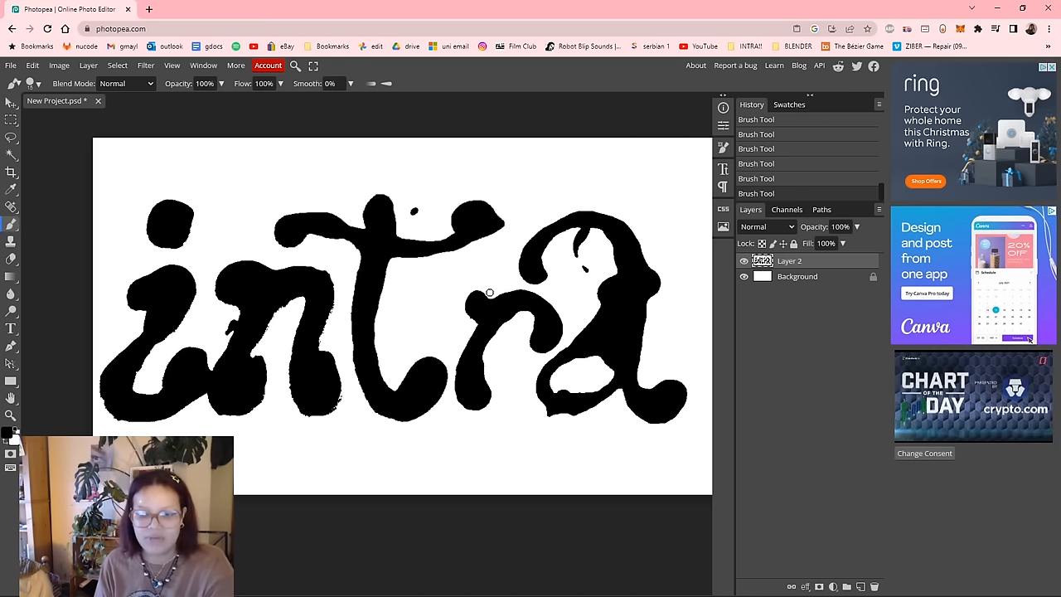
Step: Export the cleaned lettering as a PNG named 'raw intra logo'
left_click(11, 67)
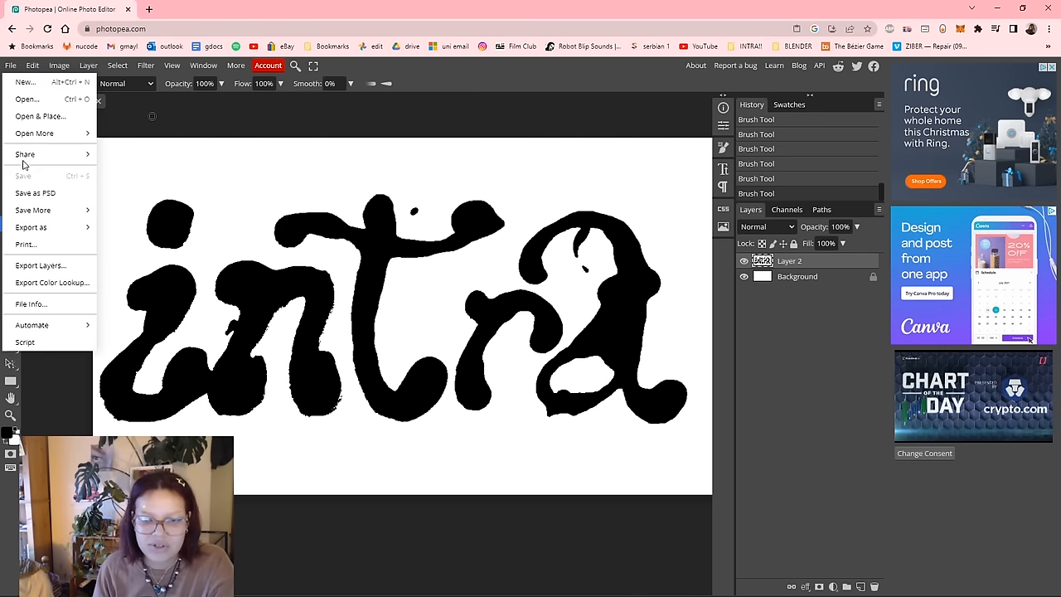
left_click(30, 225)
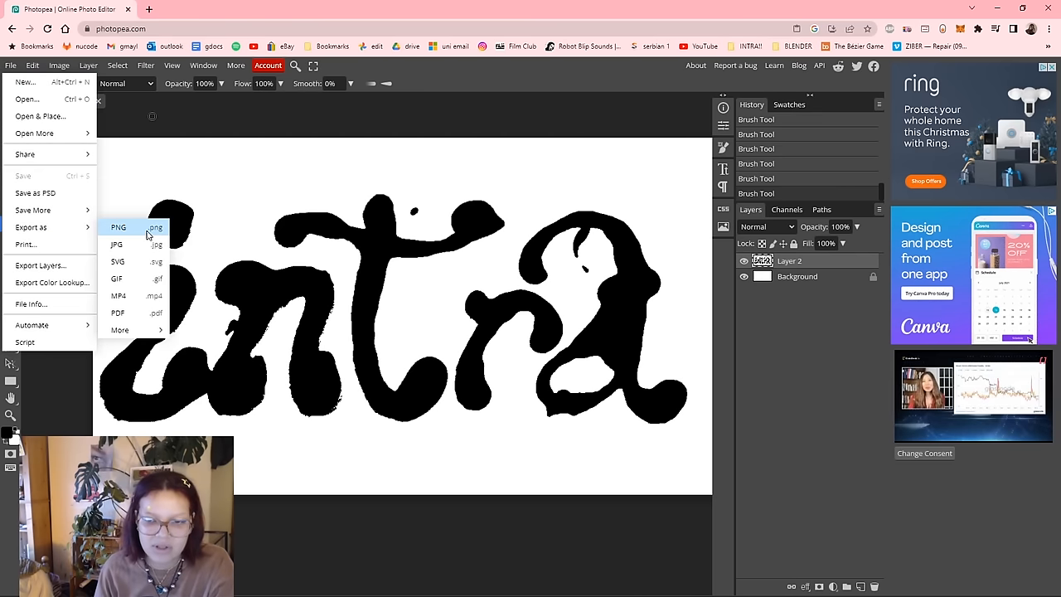
left_click(119, 226)
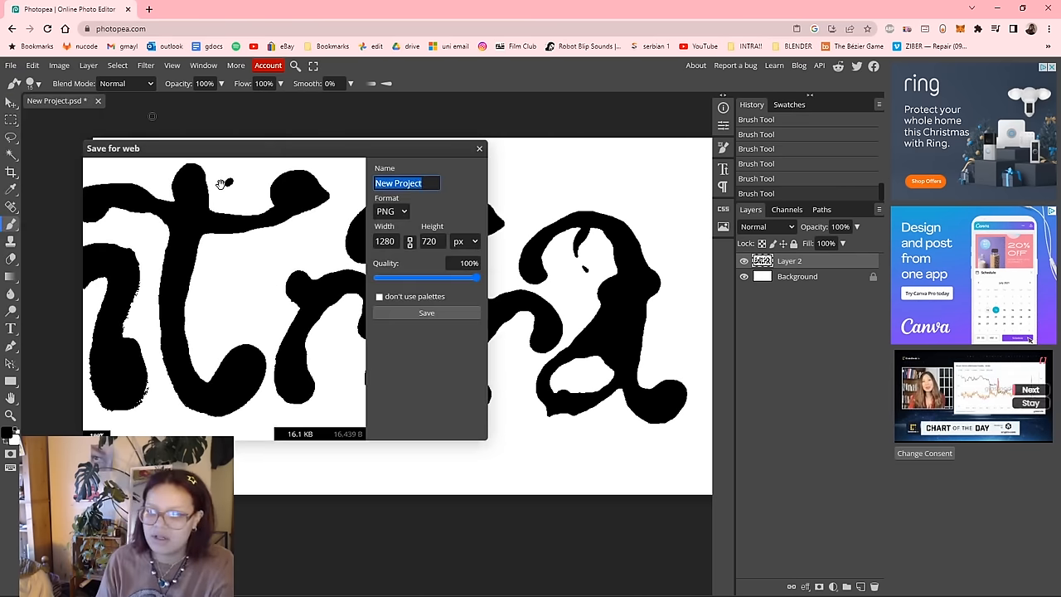
type("raw intra logo")
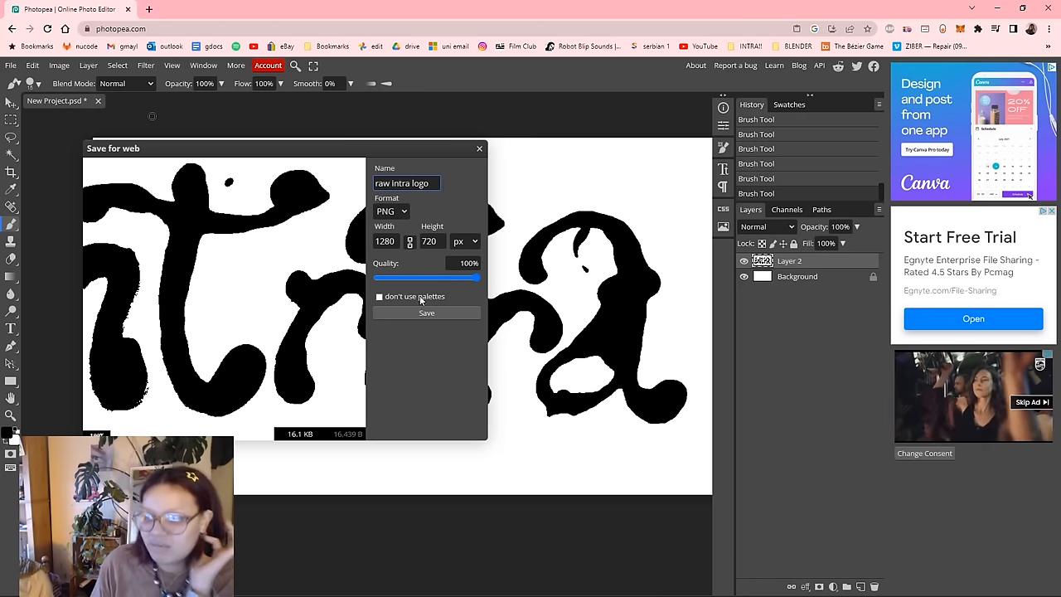
left_click(477, 149)
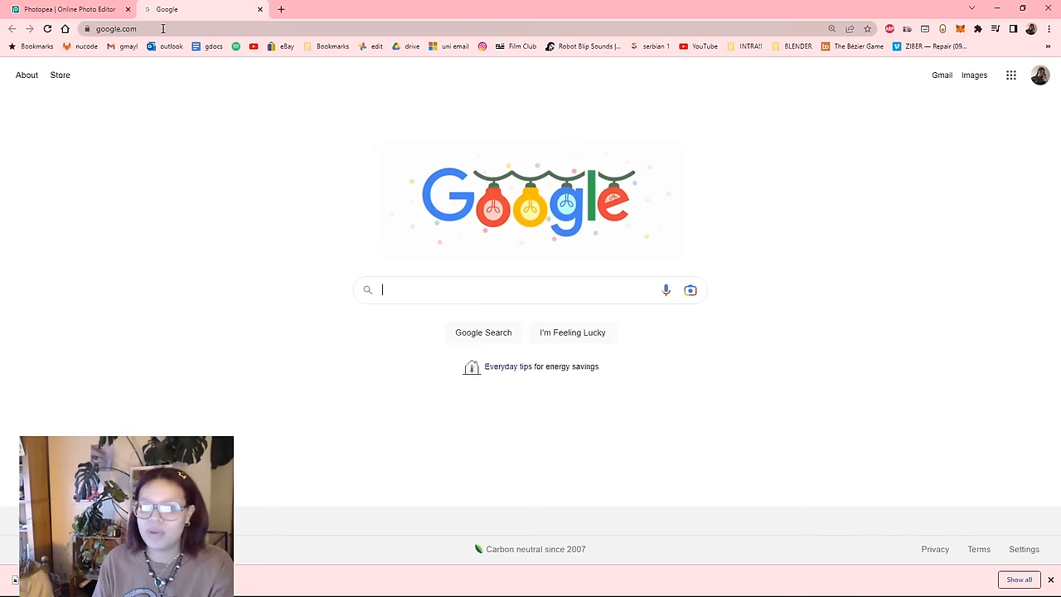
Step: Search Google for 'free image to vector converter'
type("free image to vector converter")
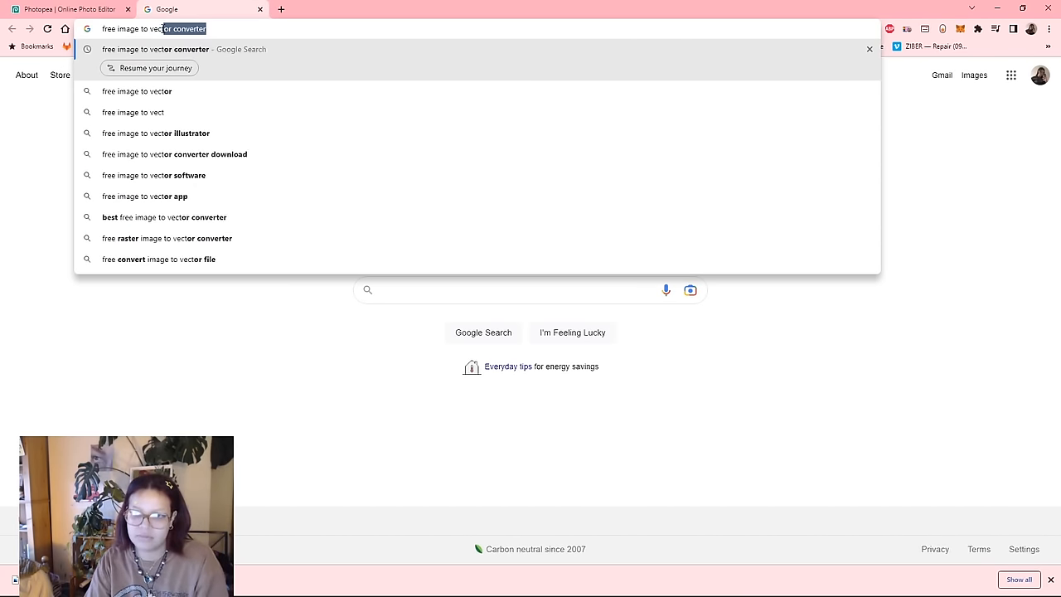
key("Enter")
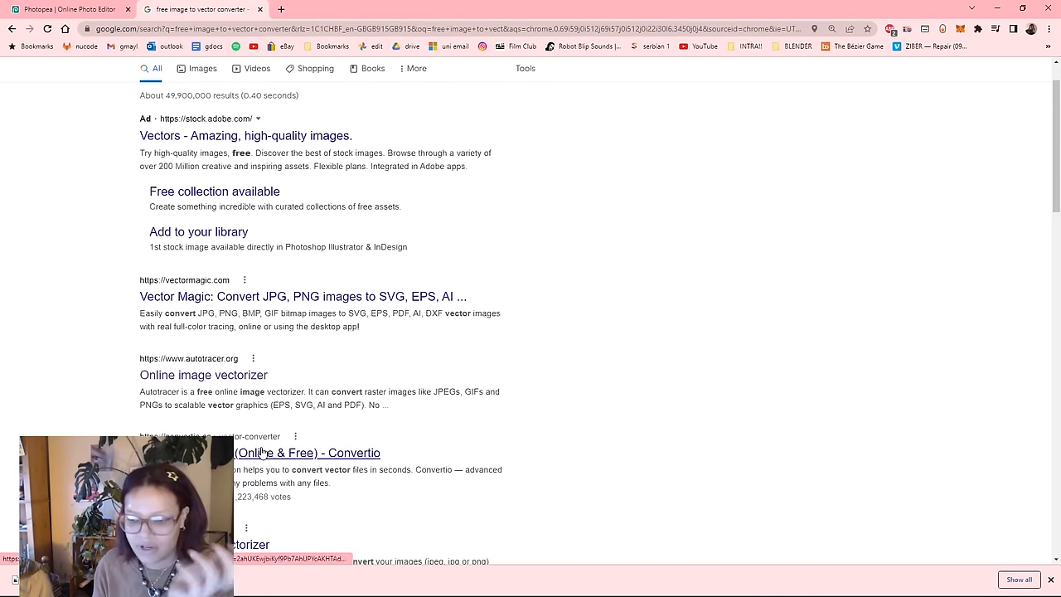
Step: Go to Convertio and upload raw intra logo.png for conversion
left_click(312, 453)
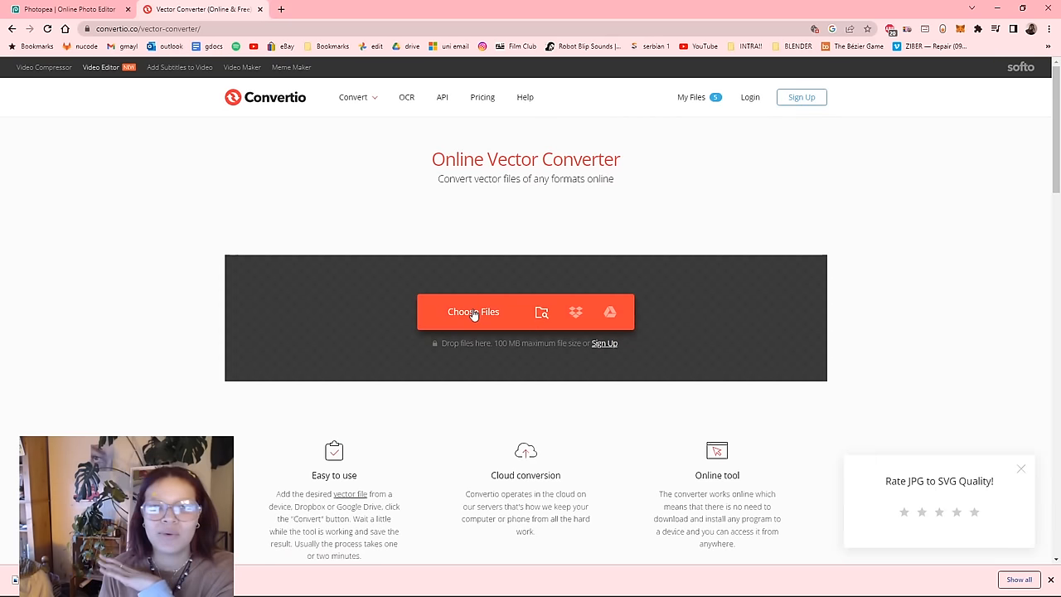
mouse_move(458, 302)
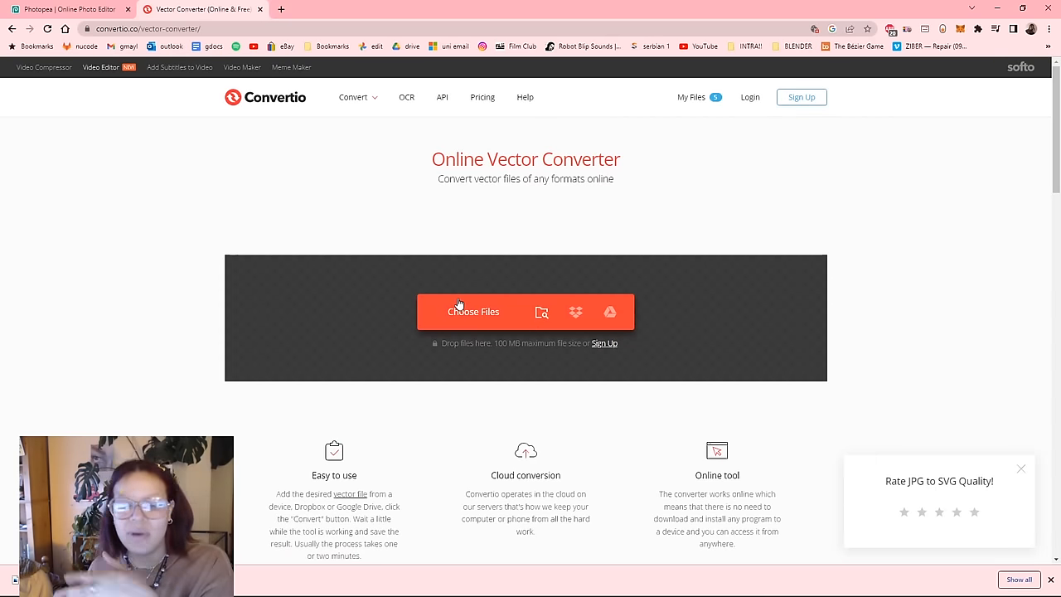
left_click(474, 312)
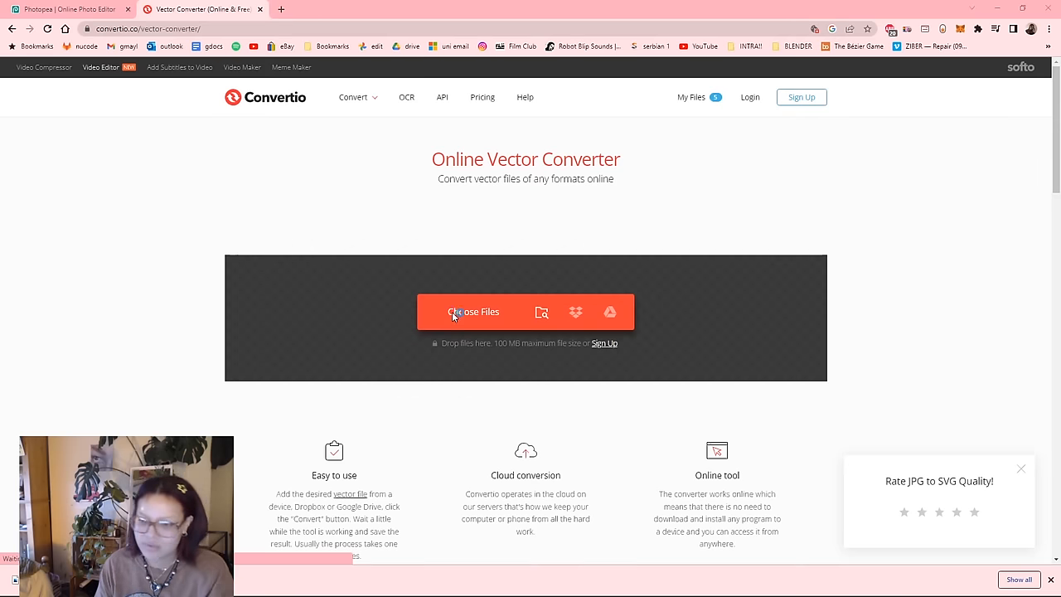
left_click(474, 311)
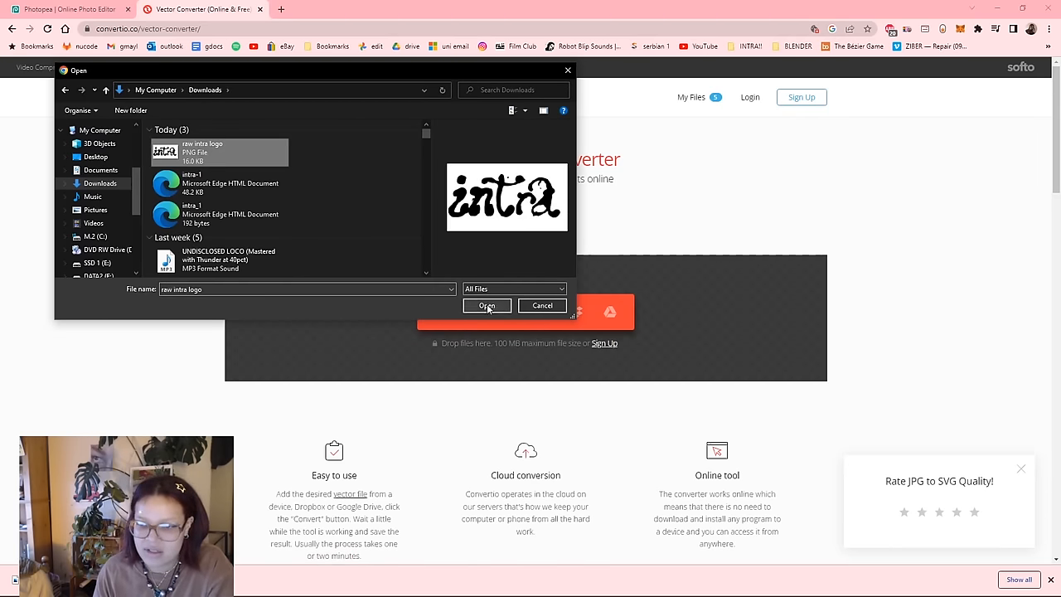
left_click(487, 305)
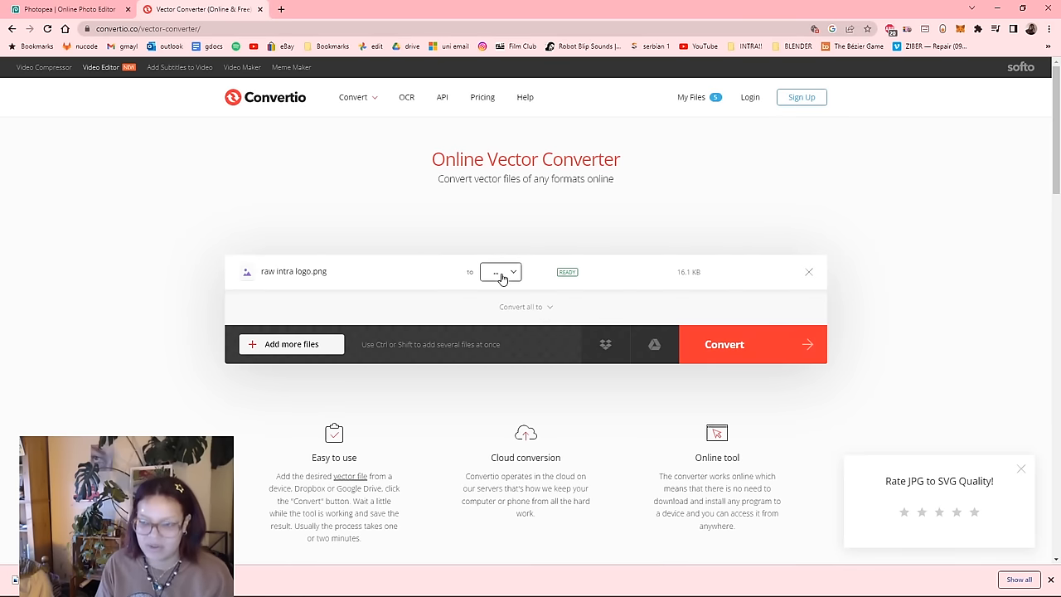
Step: Convert the logo to SVG format and download the result
left_click(500, 271)
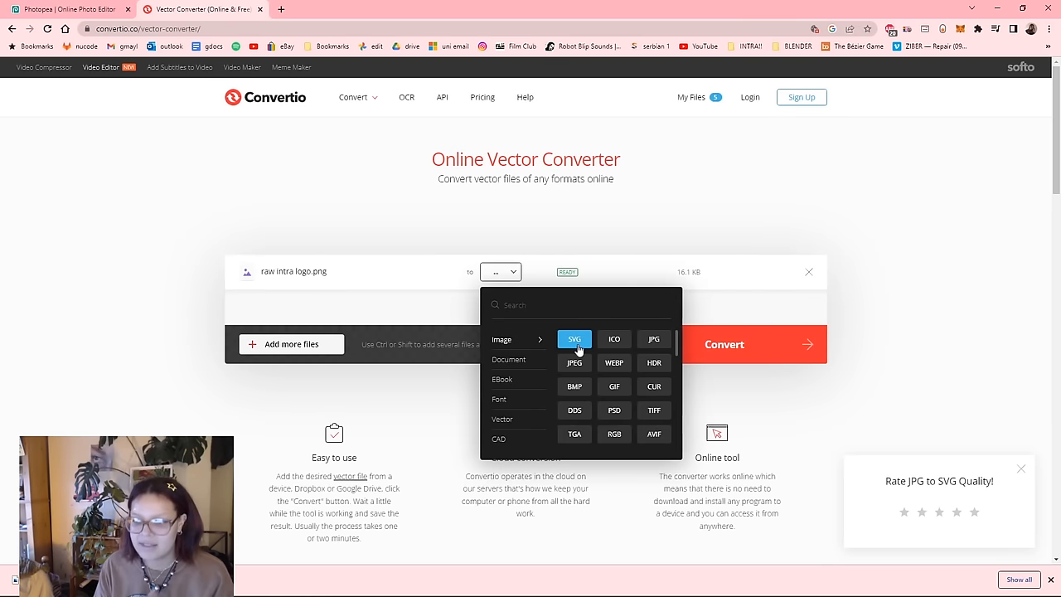
left_click(574, 339)
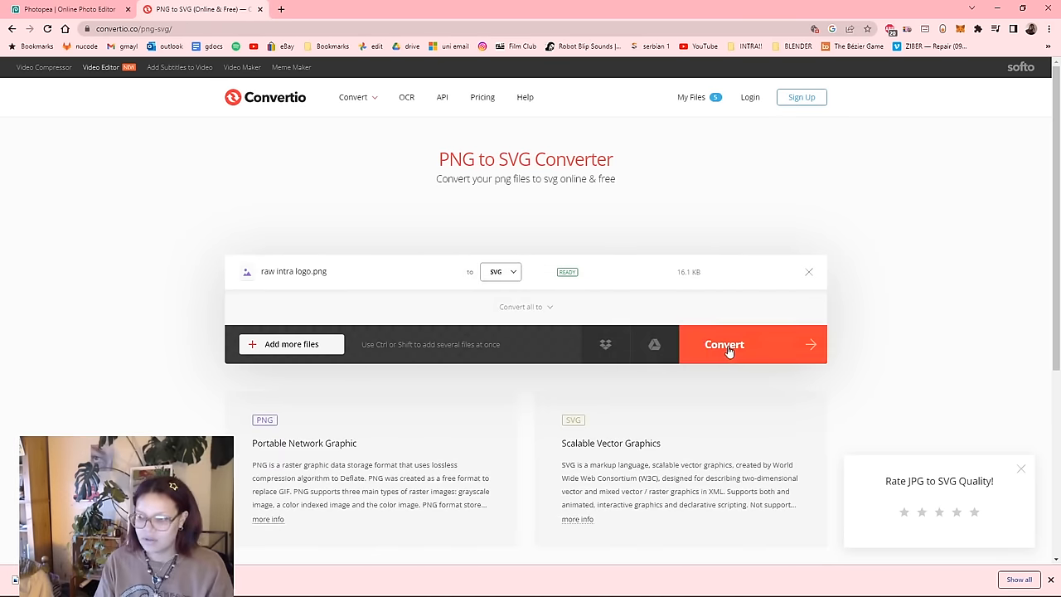
left_click(723, 343)
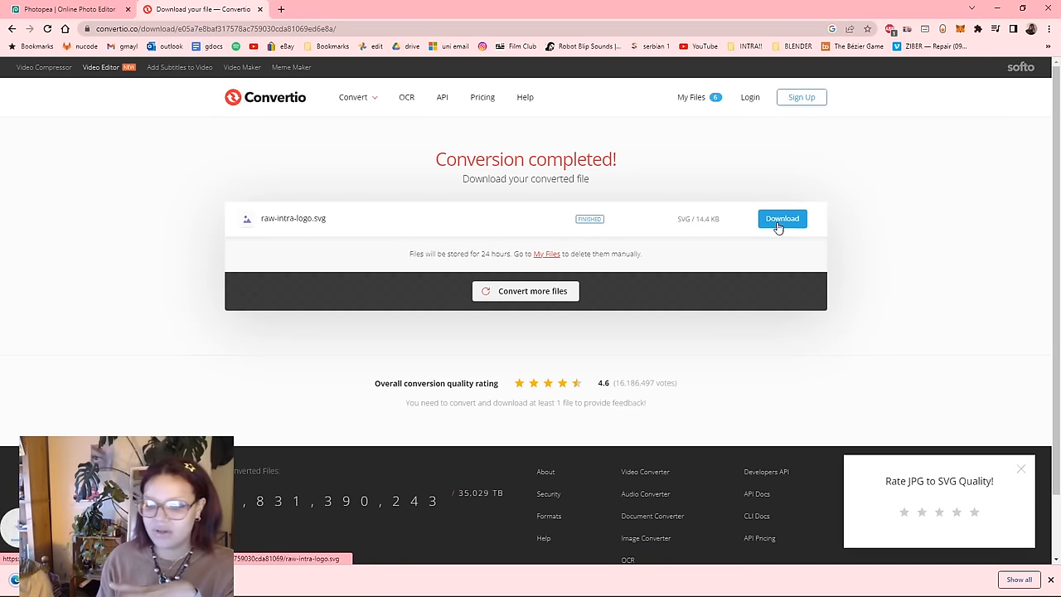
left_click(783, 219)
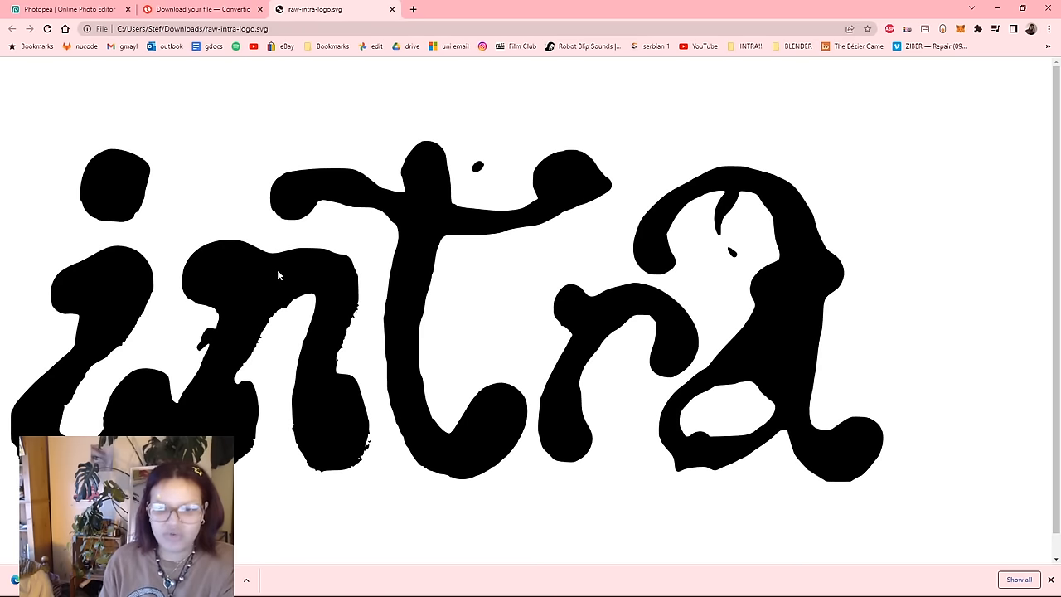
mouse_move(342, 323)
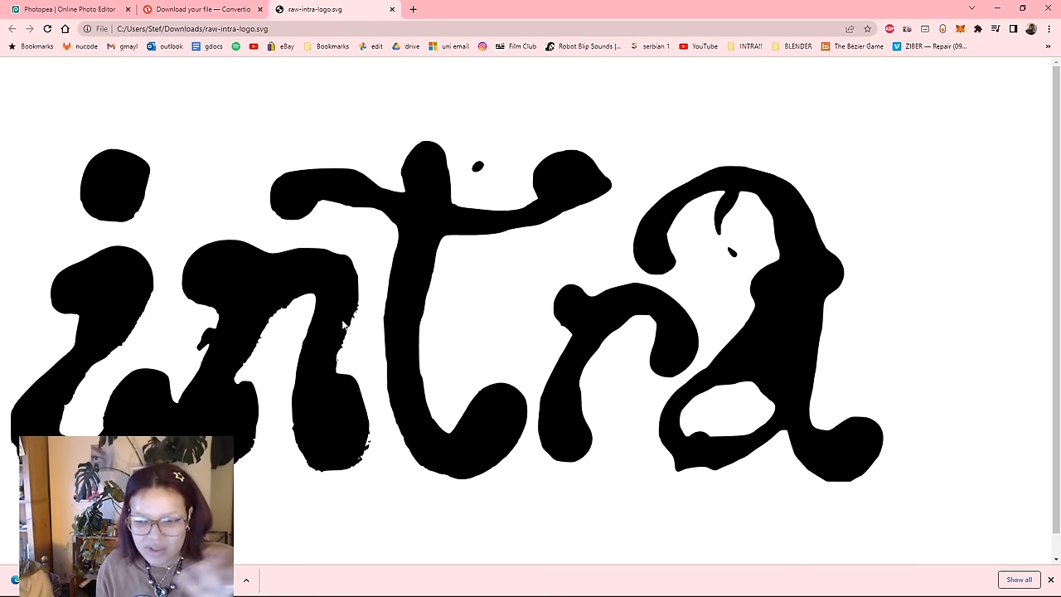
mouse_move(352, 339)
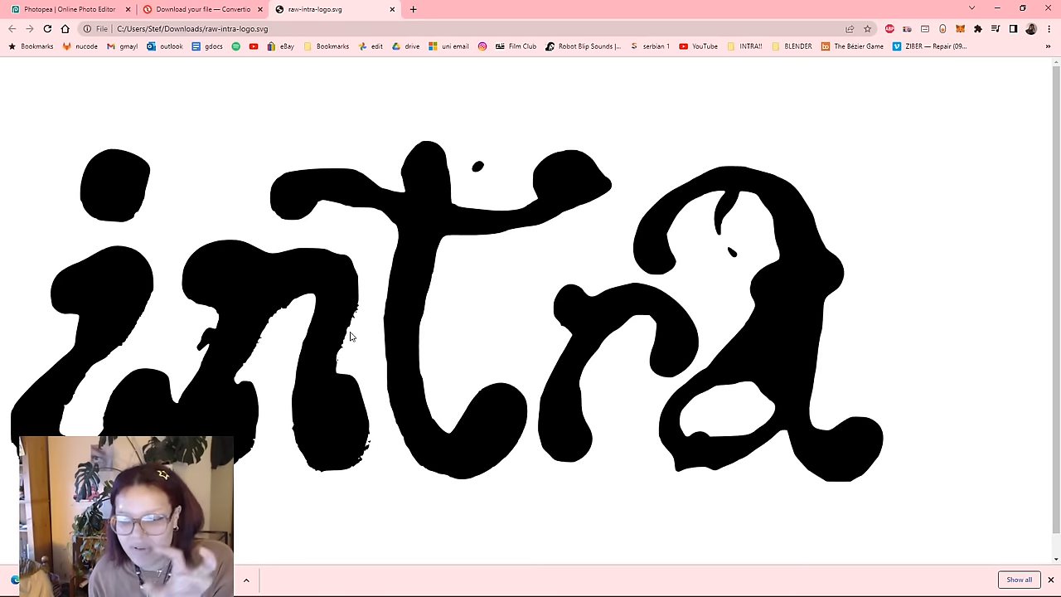
mouse_move(363, 365)
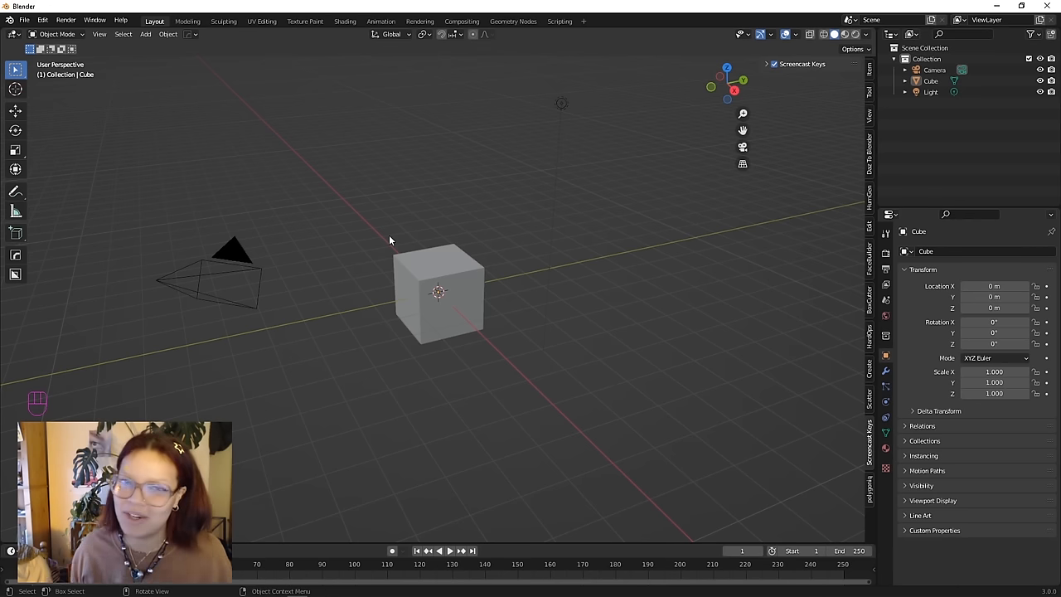
Step: Delete the default cube from the scene
key("X")
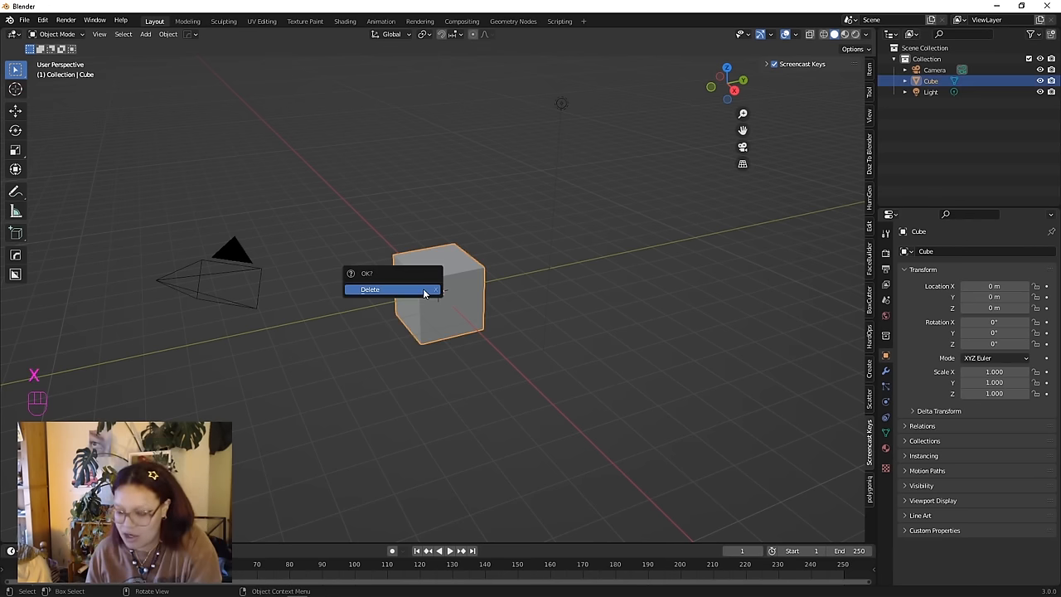
left_click(388, 289)
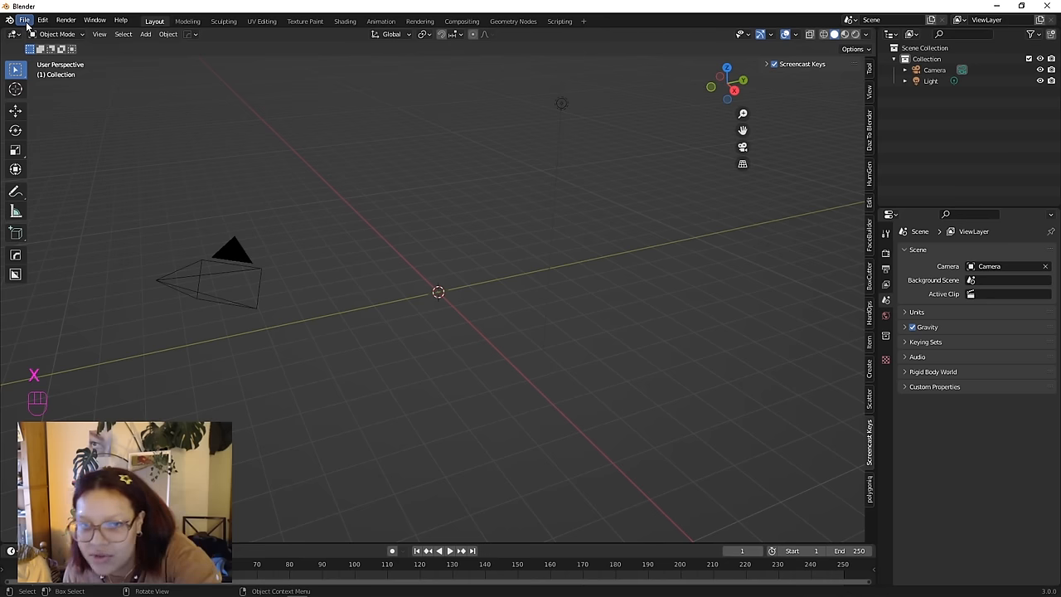
Step: Import raw-intra-logo.svg from the Downloads folder into the scene
left_click(34, 18)
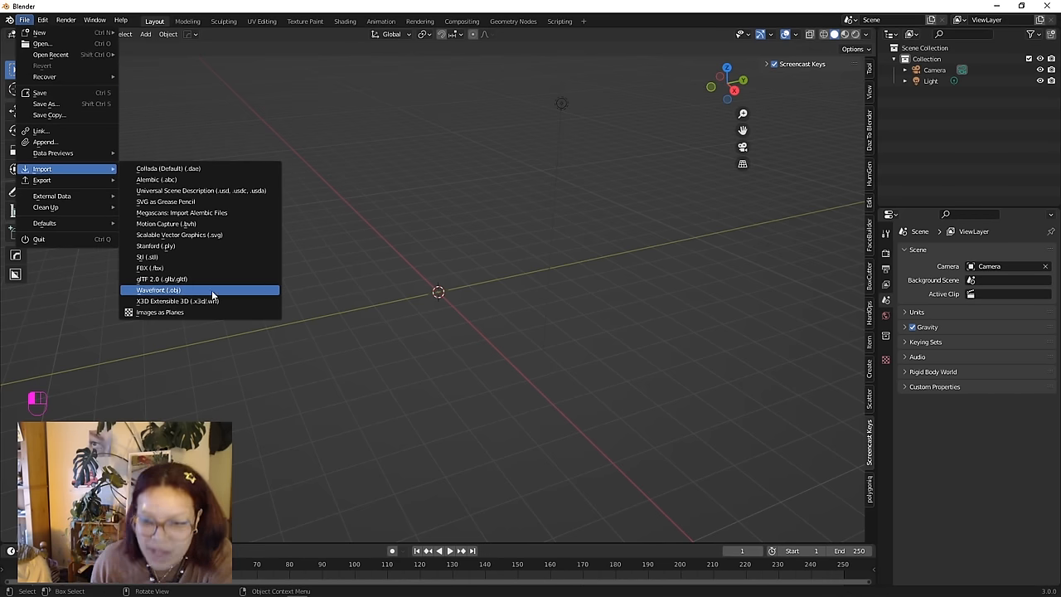
left_click(159, 288)
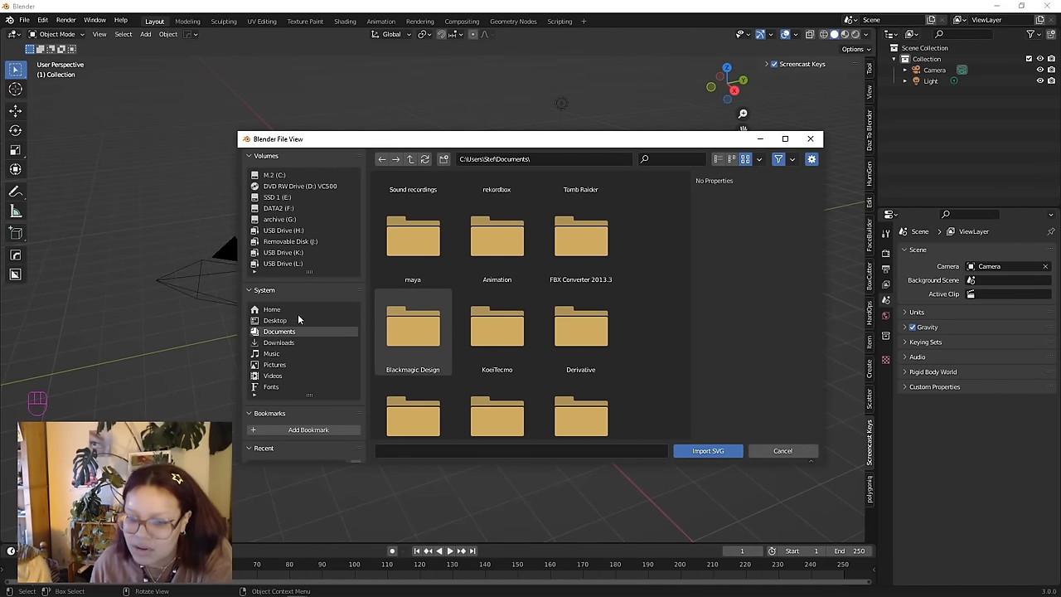
left_click(279, 342)
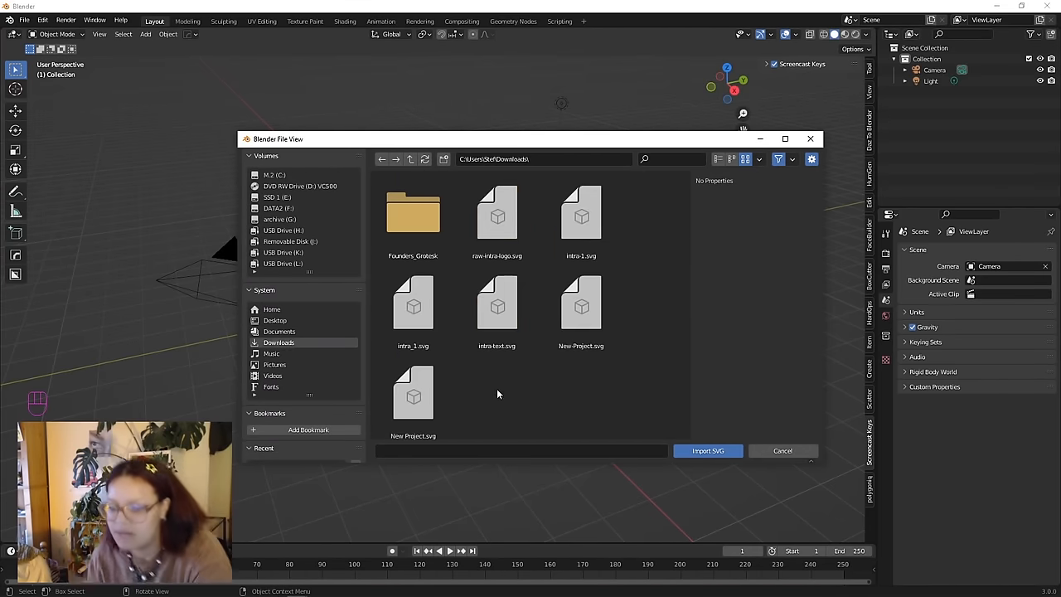
left_click(497, 216)
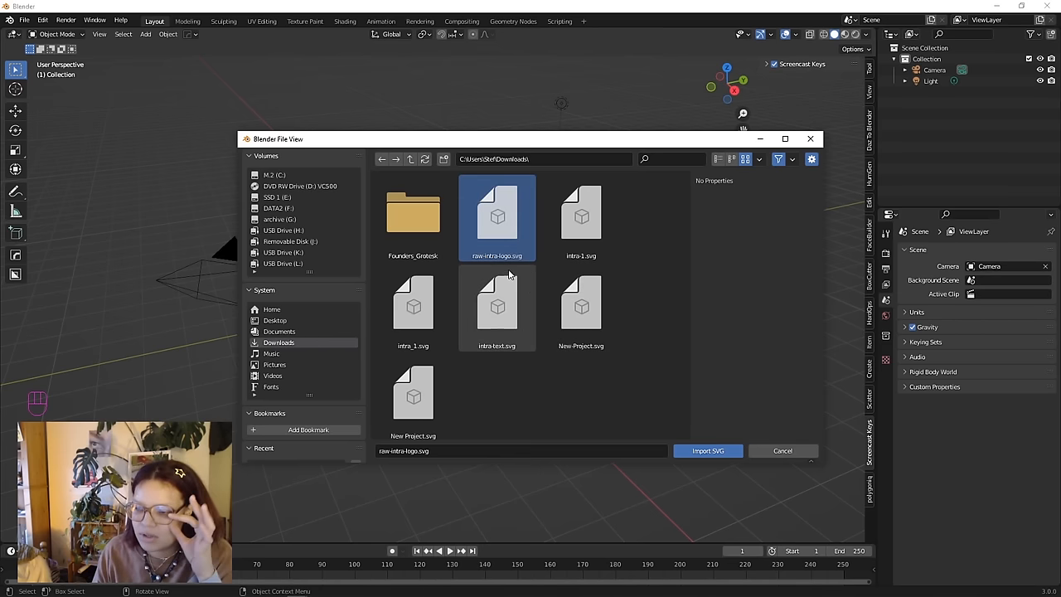
left_click(706, 451)
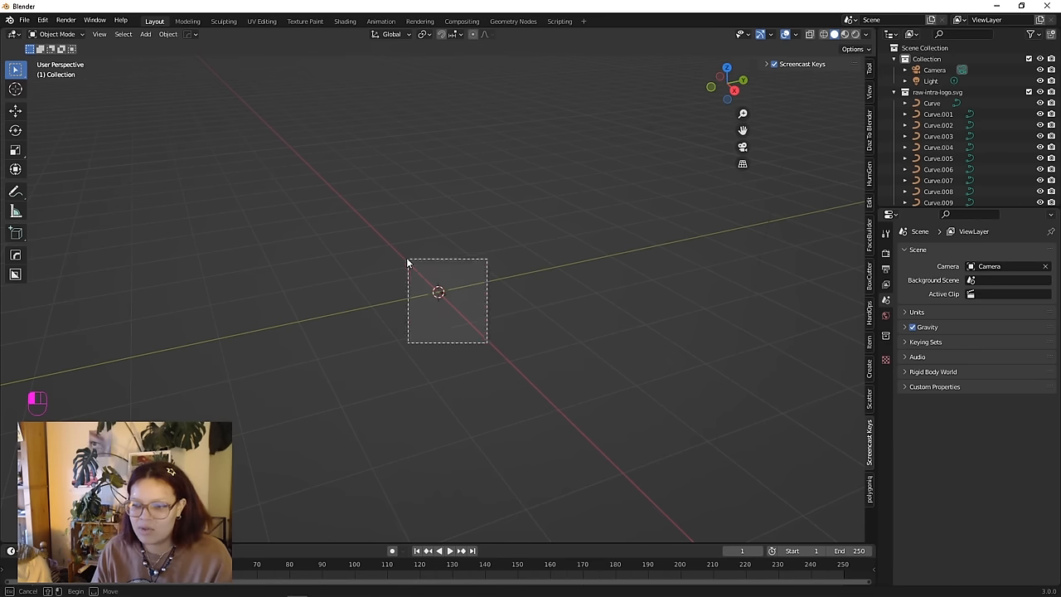
Step: Join all imported logo curves into one object and reset its origin
left_click_drag(406, 262, 487, 340)
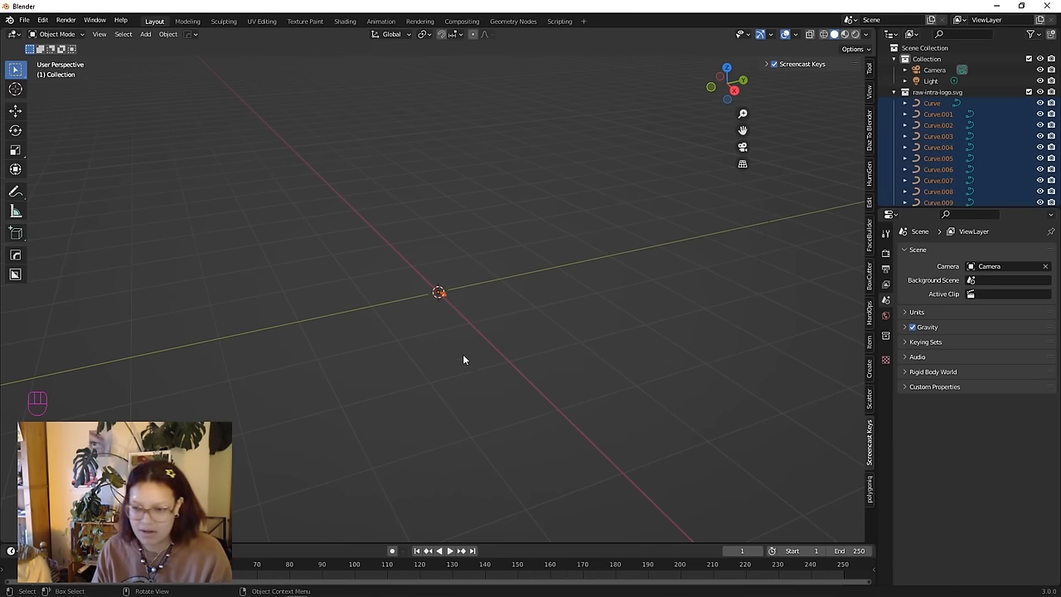
key("s")
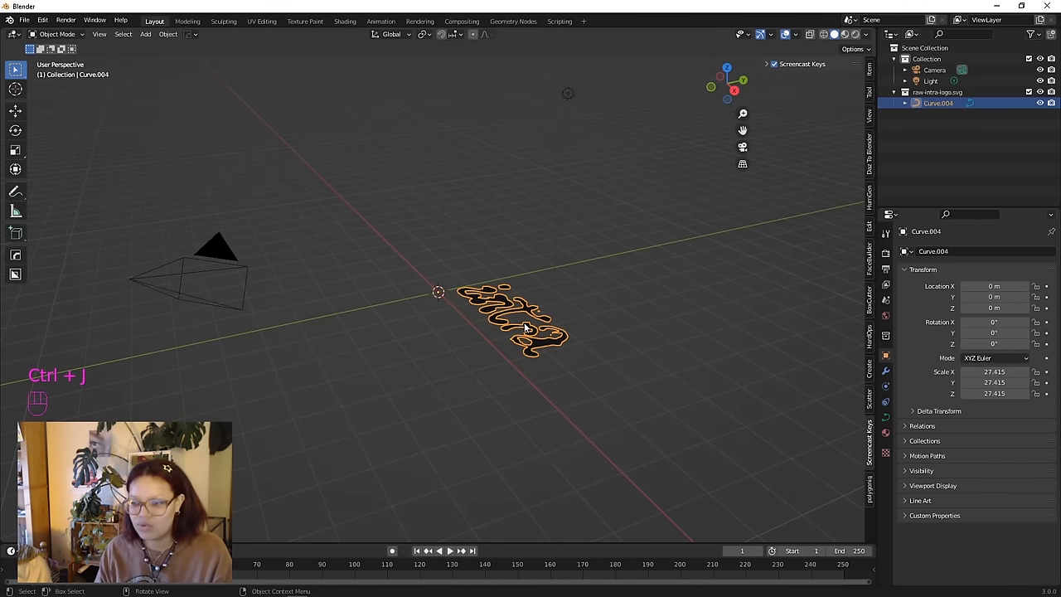
right_click(528, 328)
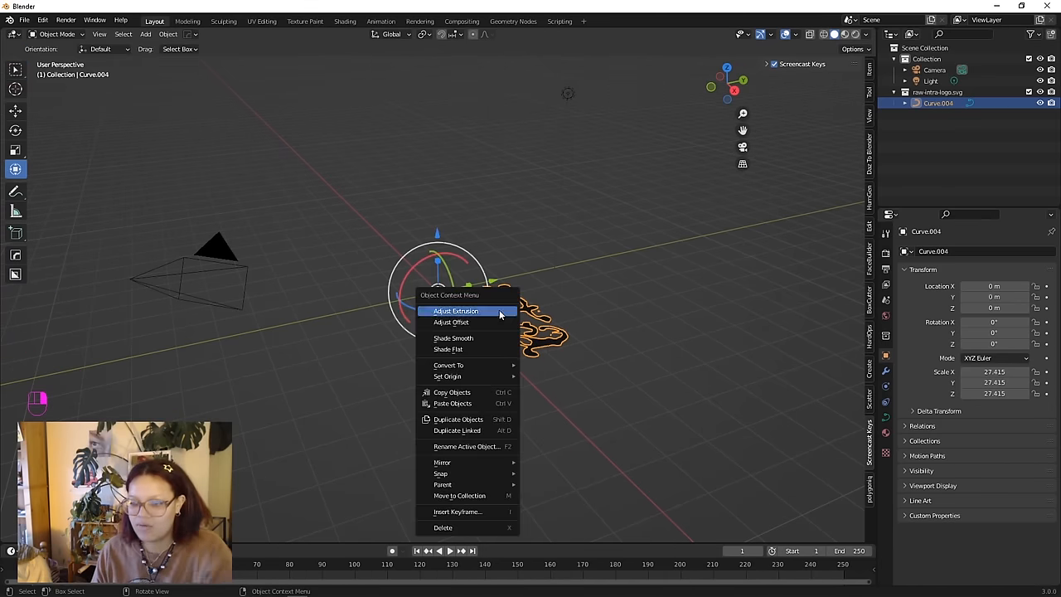
mouse_move(457, 377)
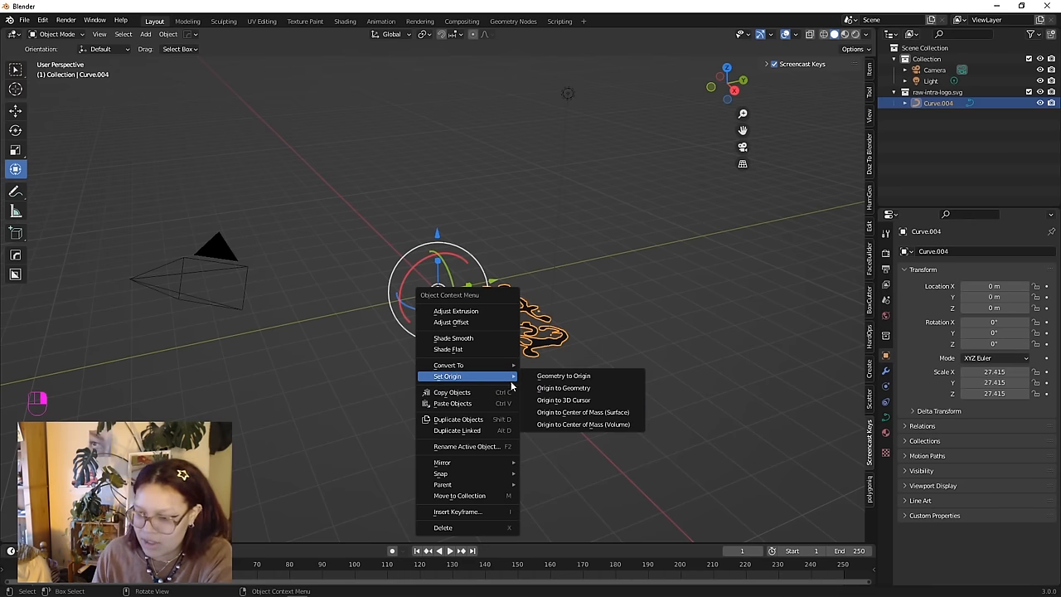
left_click(562, 388)
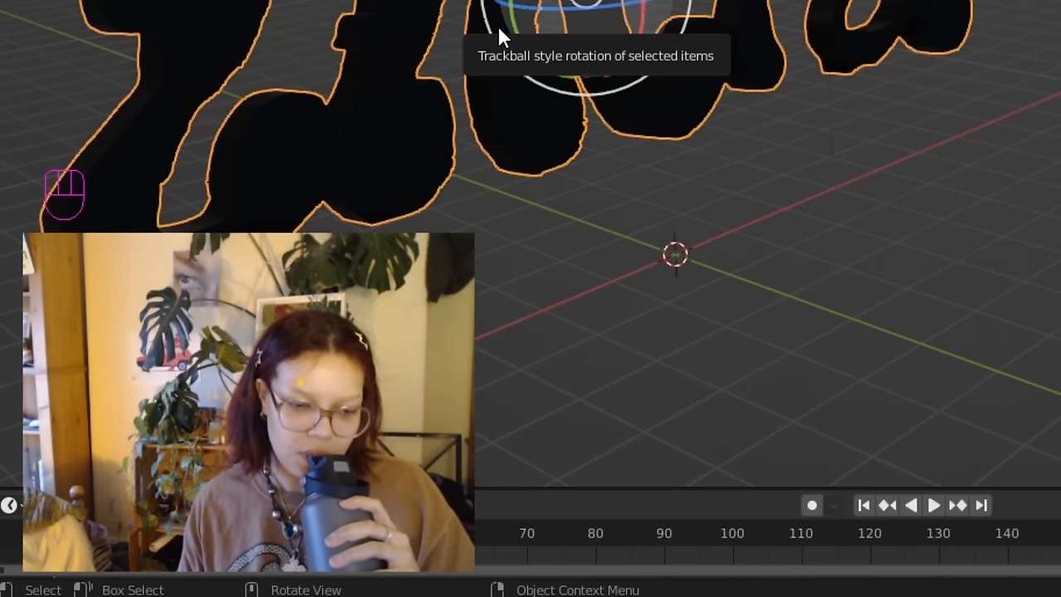
mouse_move(481, 52)
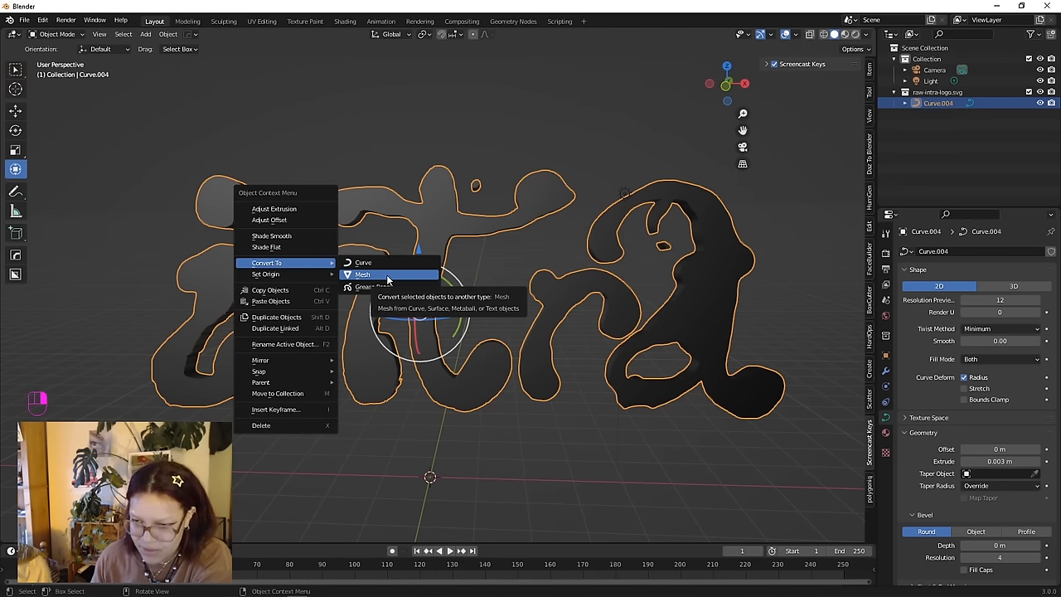
Step: Convert the logo curve to a mesh and add a Remesh modifier in voxel mode
left_click(362, 275)
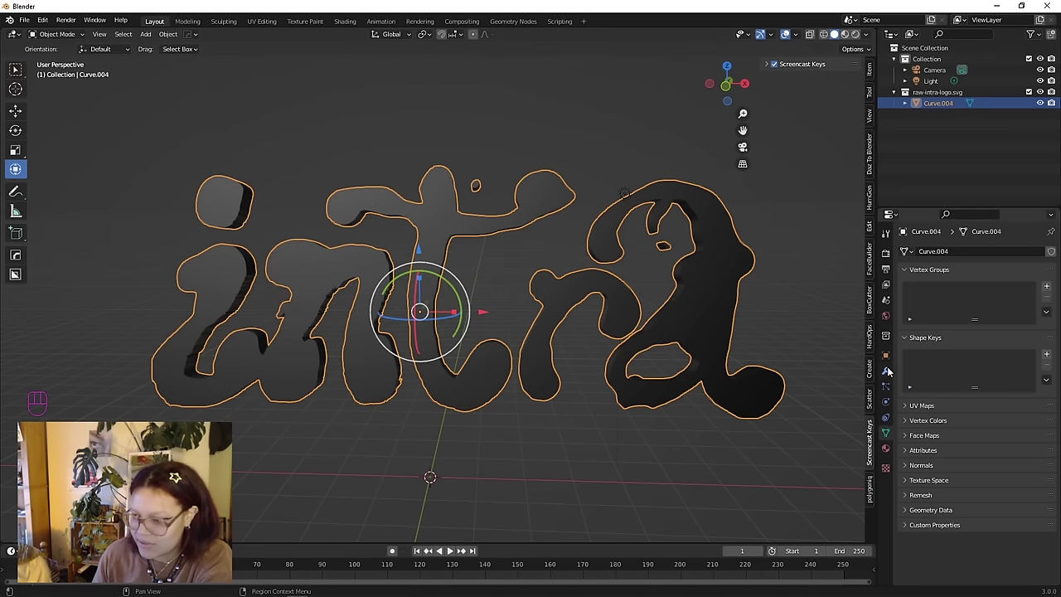
left_click(919, 252)
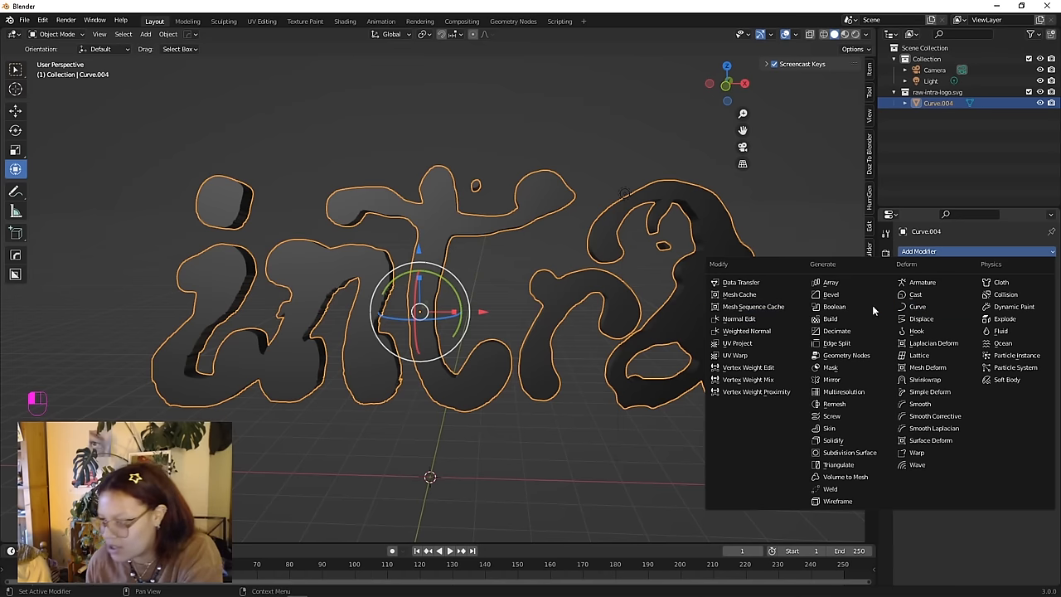
mouse_move(836, 319)
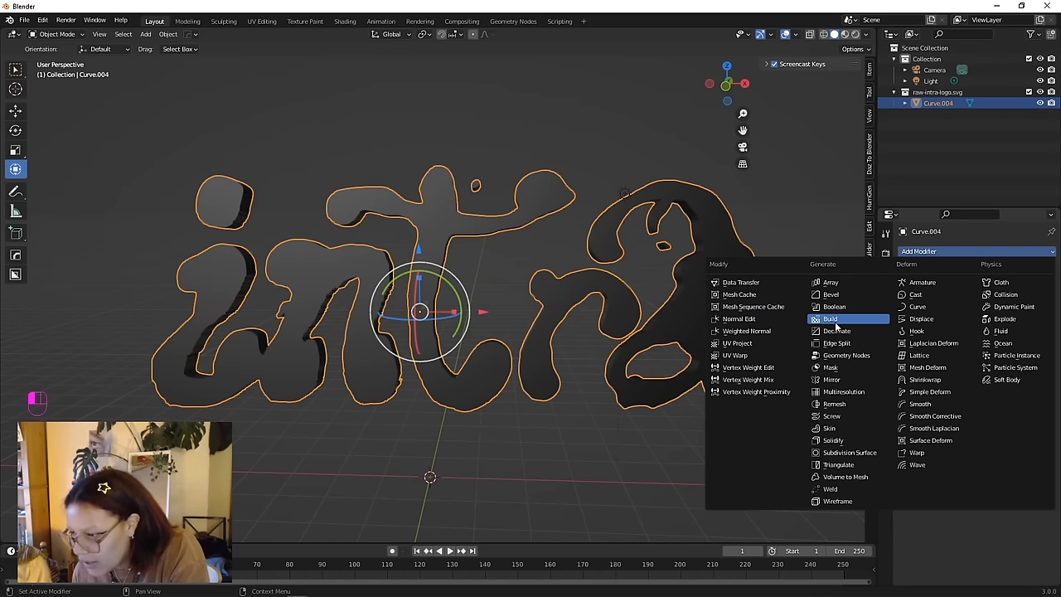
left_click(834, 405)
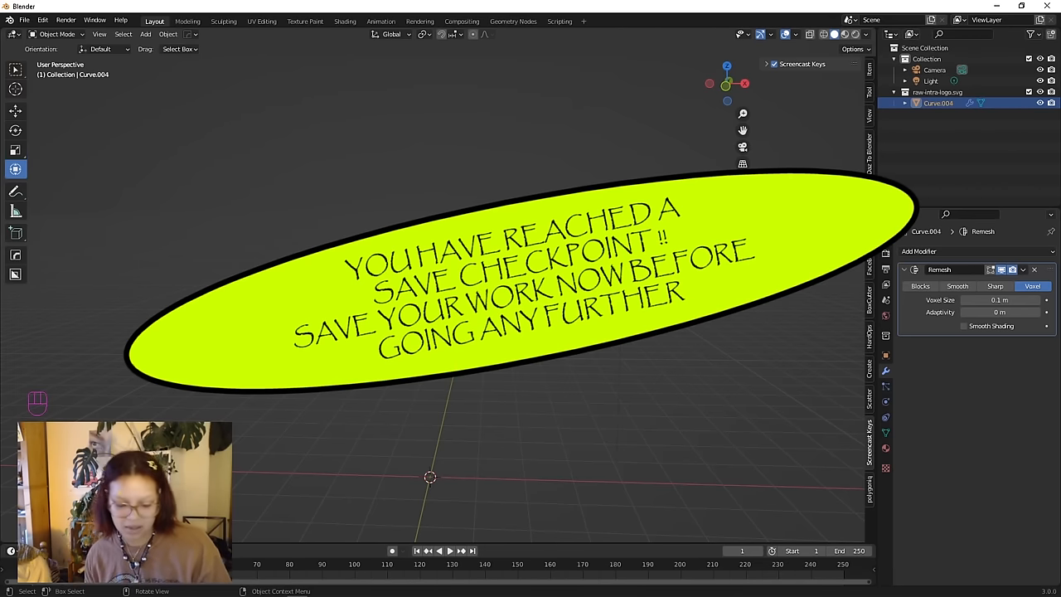
Step: Save the project as a .blend file in the Desktop project folder
key("ctrl+s")
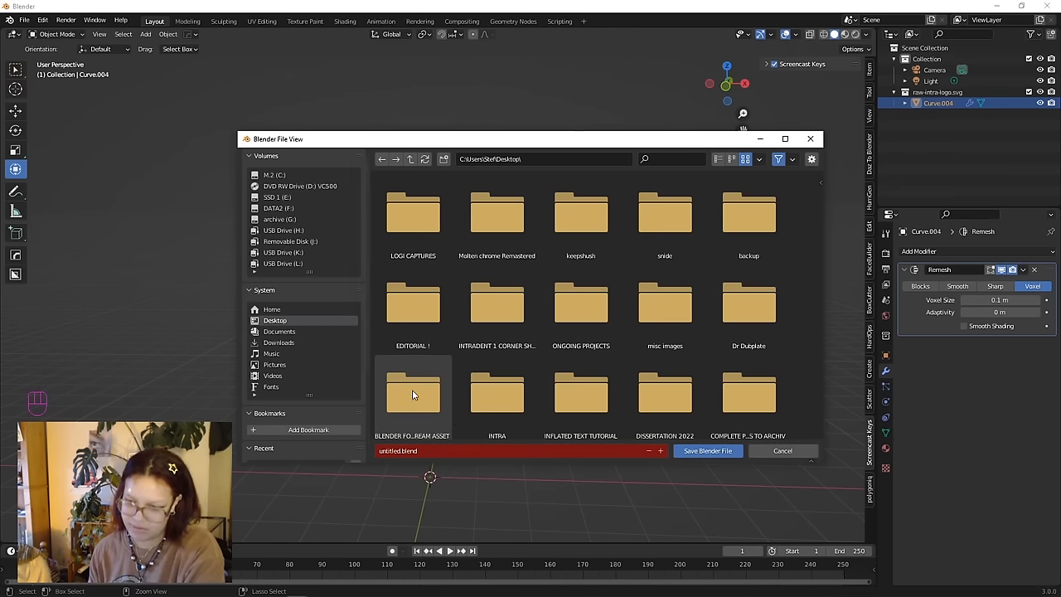
left_click(707, 451)
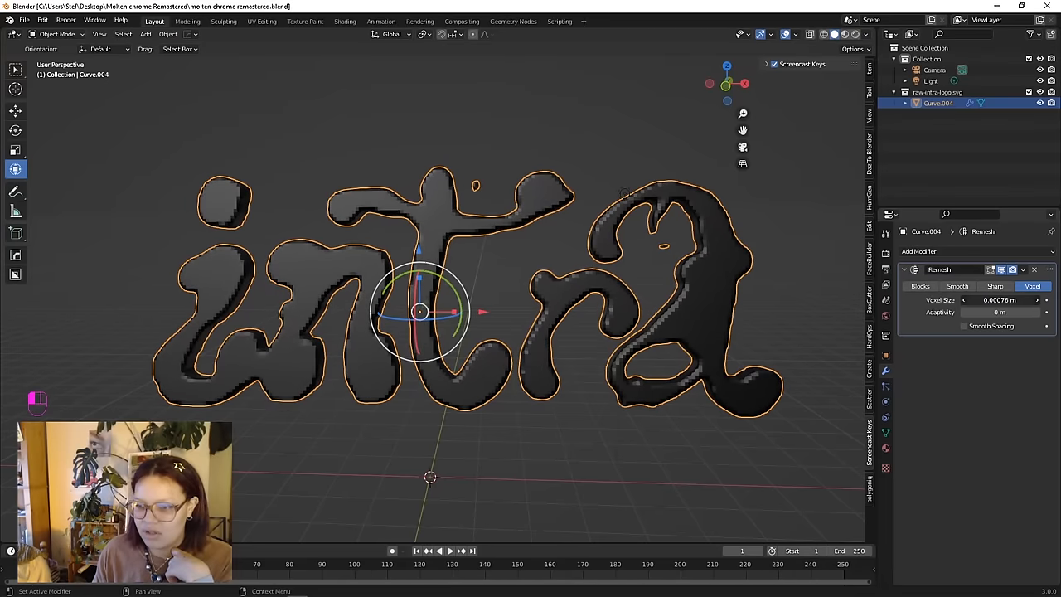
Step: Reduce the Remesh voxel size to a much finer value for rounded lettering
left_click_drag(995, 299, 1003, 299)
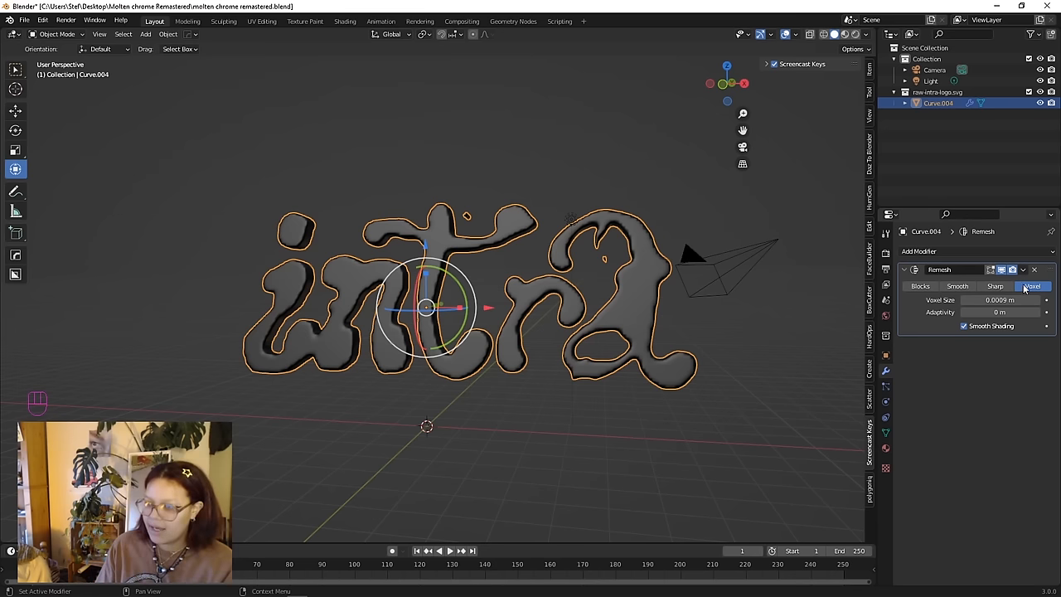
Step: Save, apply the Remesh modifier permanently, and enter Edit Mode to inspect the vertices
key("ctrl+s")
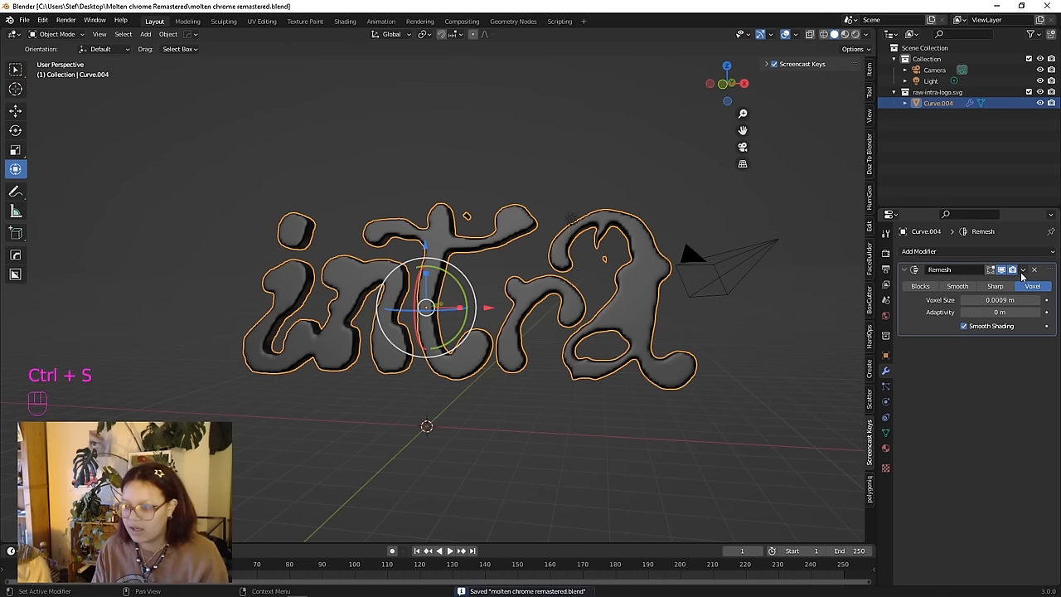
left_click(1023, 269)
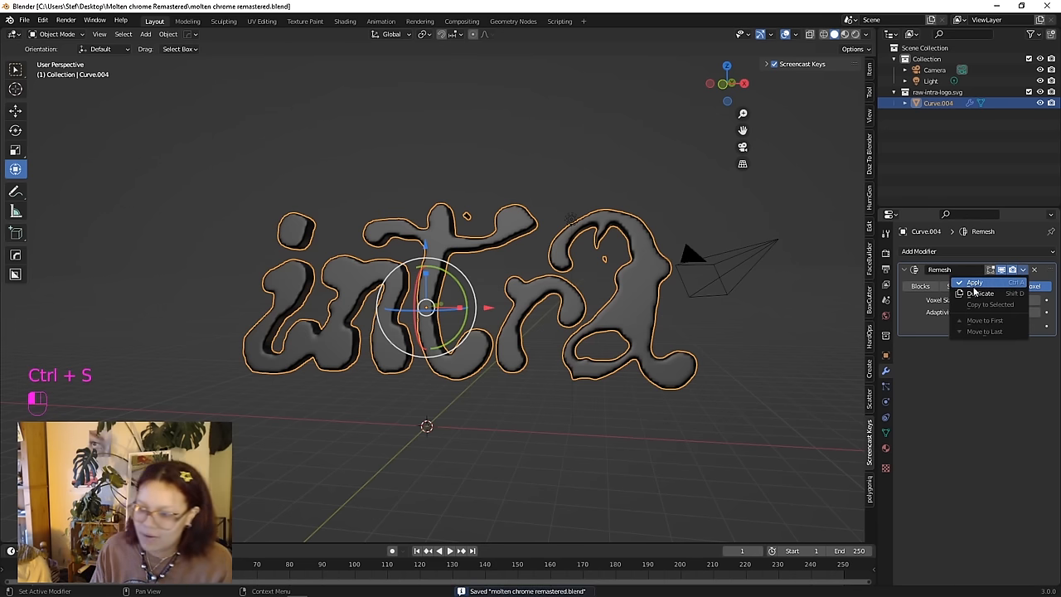
mouse_move(977, 284)
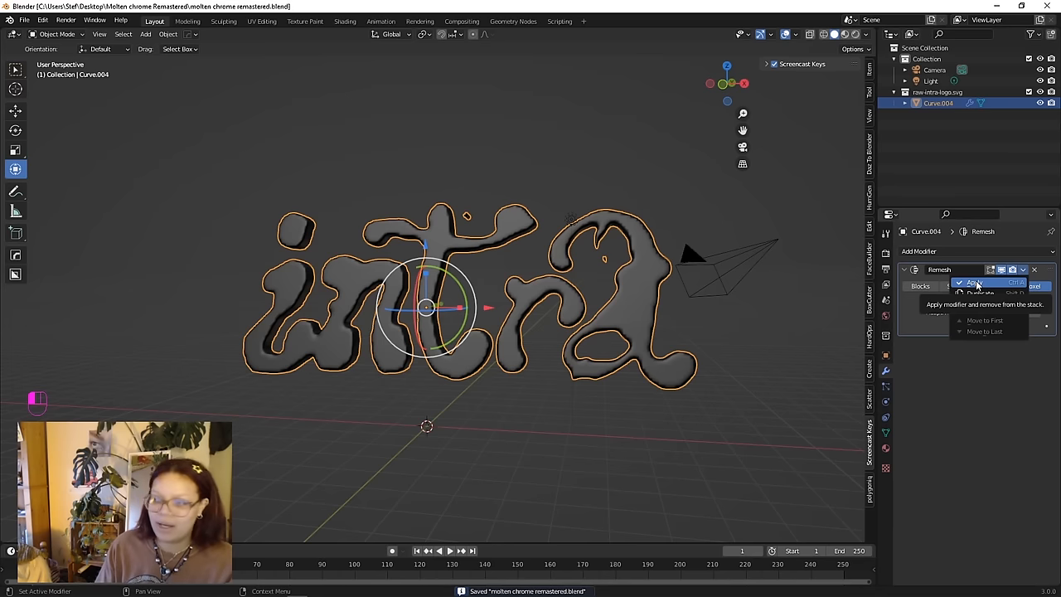
left_click(977, 284)
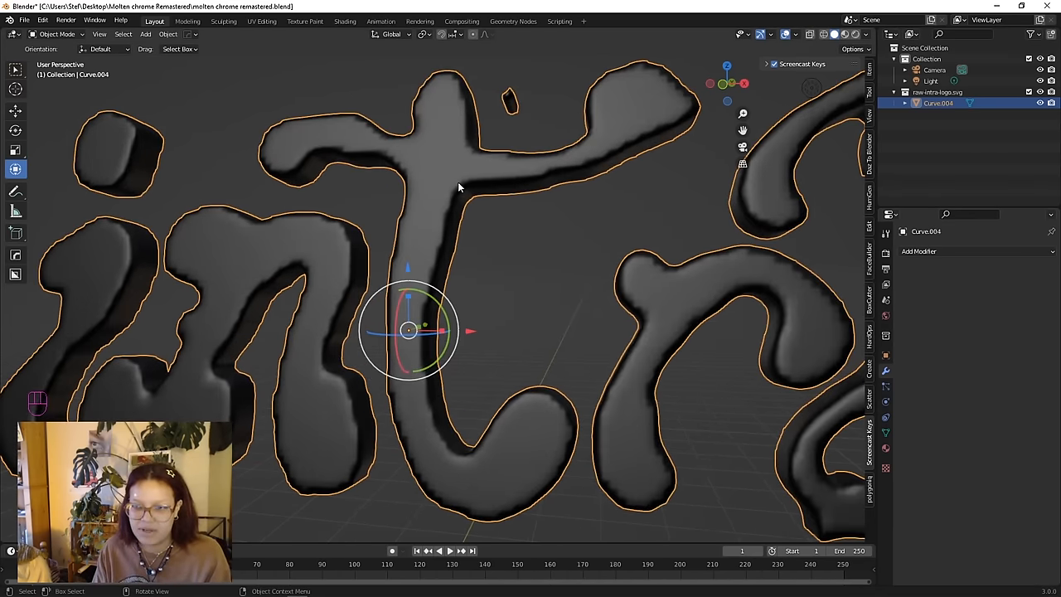
key("Tab")
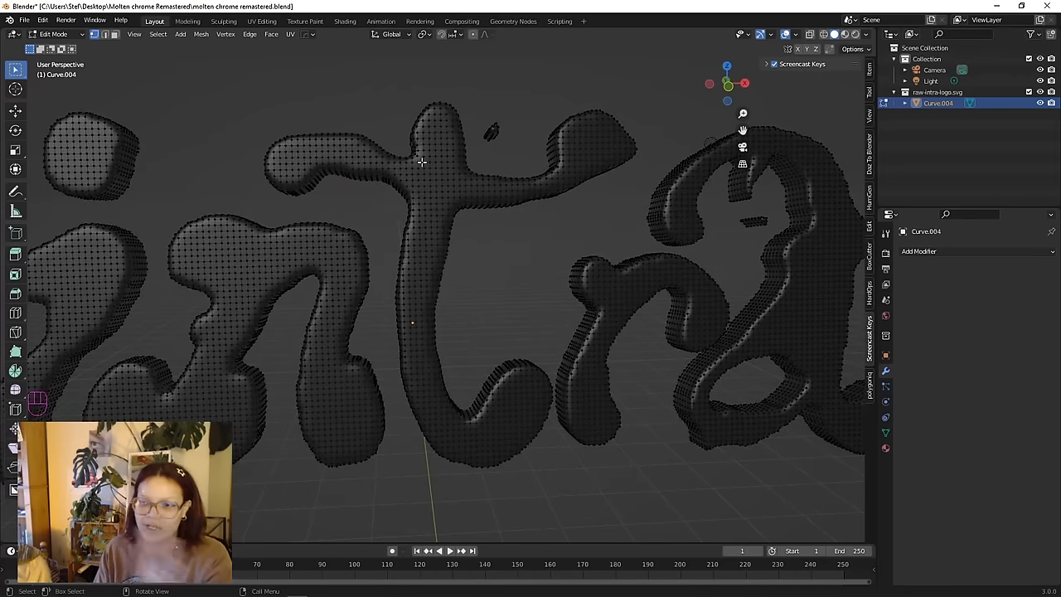
mouse_move(421, 161)
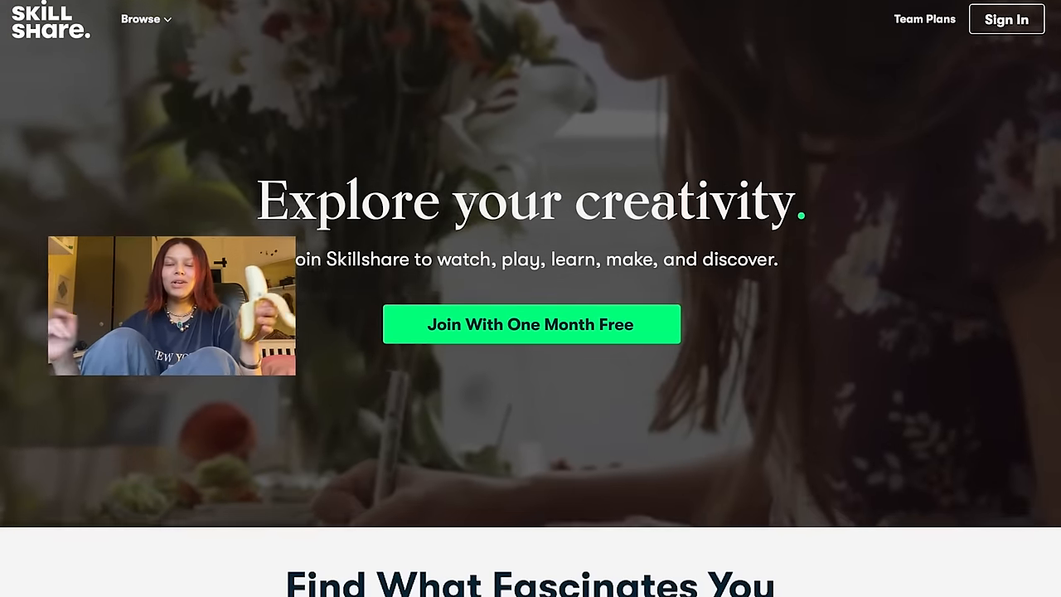
Step: Browse the Skillshare homepage and enter the Botanical Illustration class
scroll("down", 3)
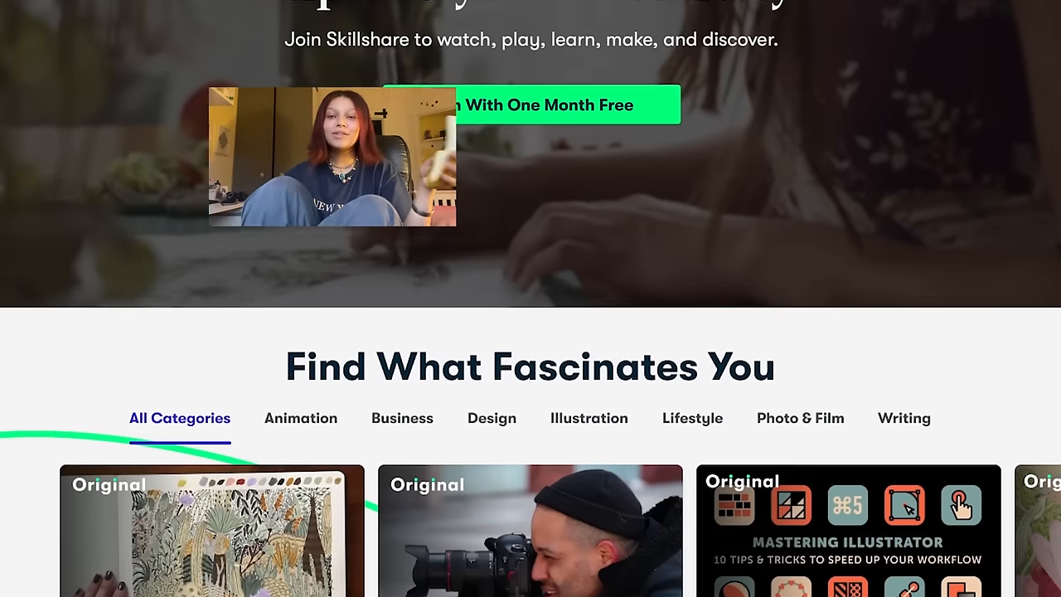
scroll("down", 3)
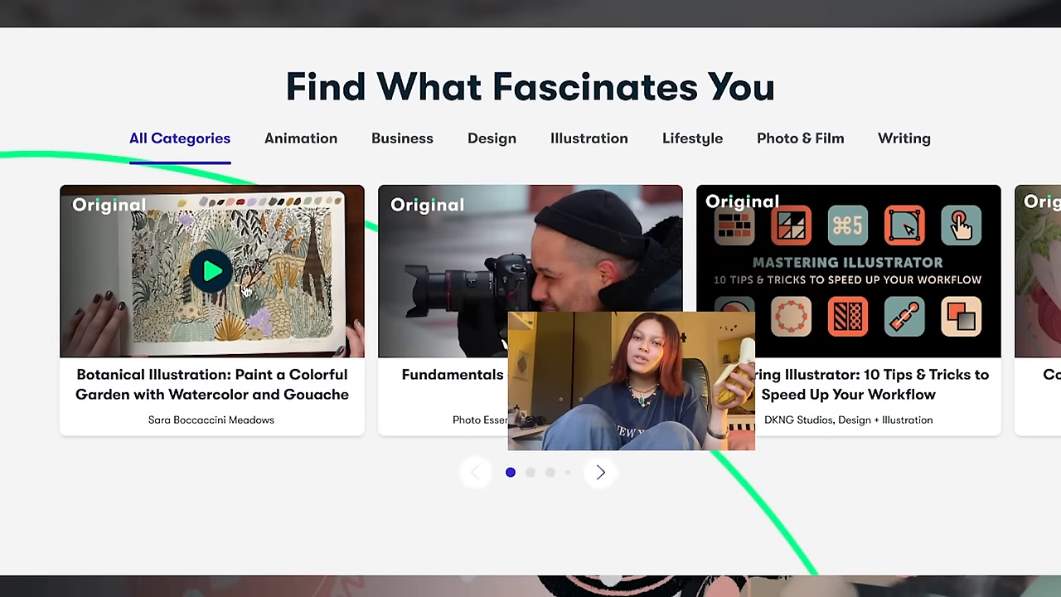
left_click(211, 272)
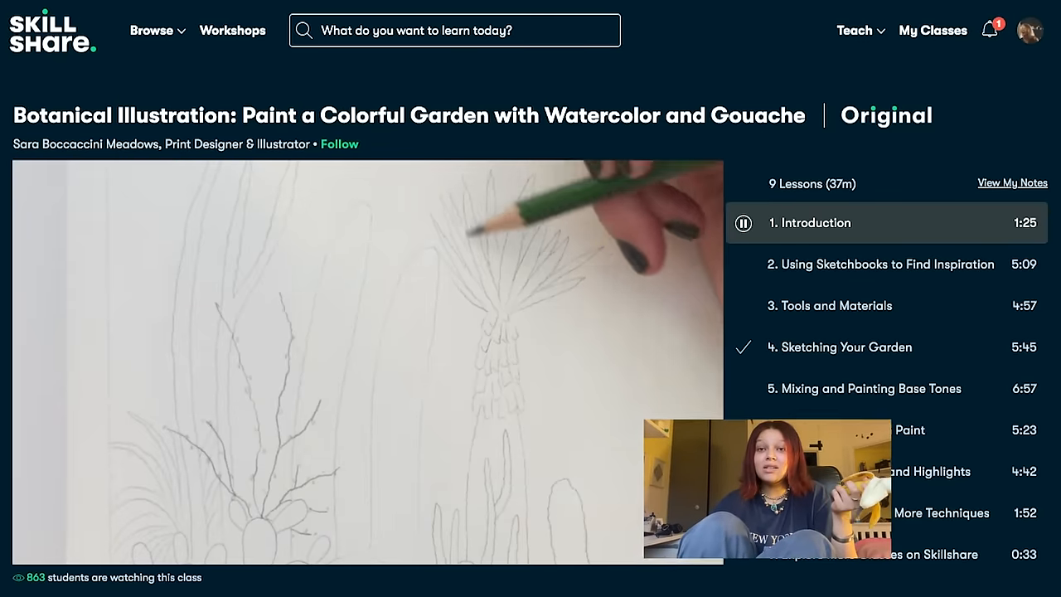
scroll("down", 3)
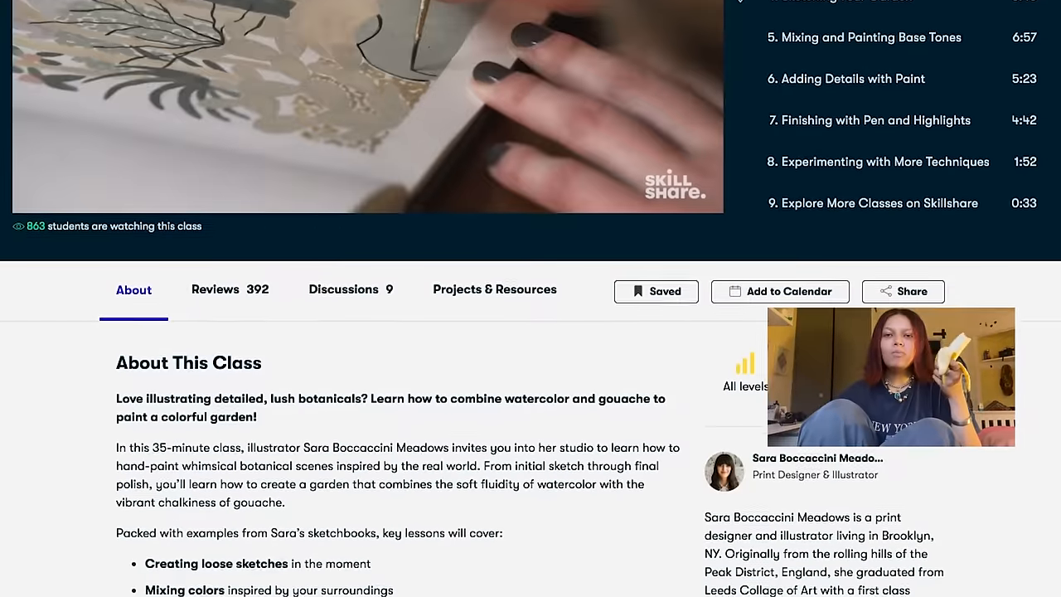
Step: Review the class's student reviews, discussions, and projects & resources
left_click(216, 289)
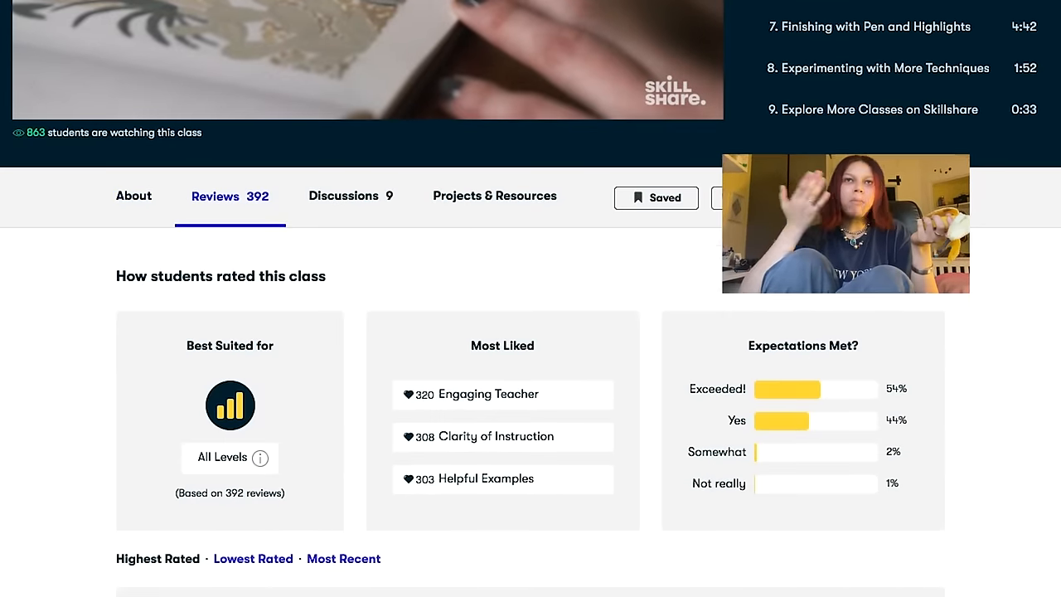
left_click(343, 195)
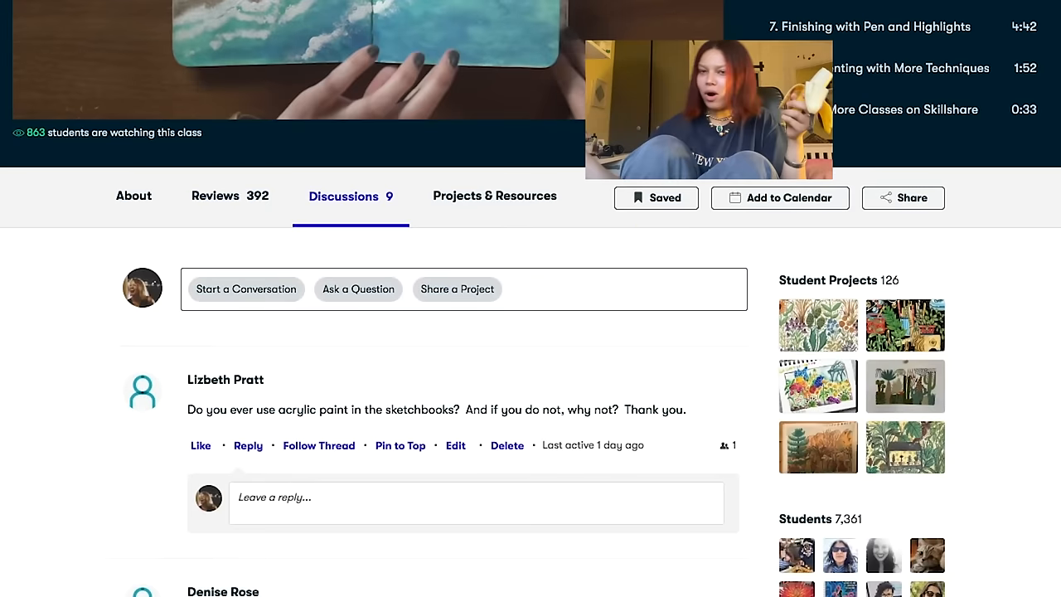
left_click(495, 196)
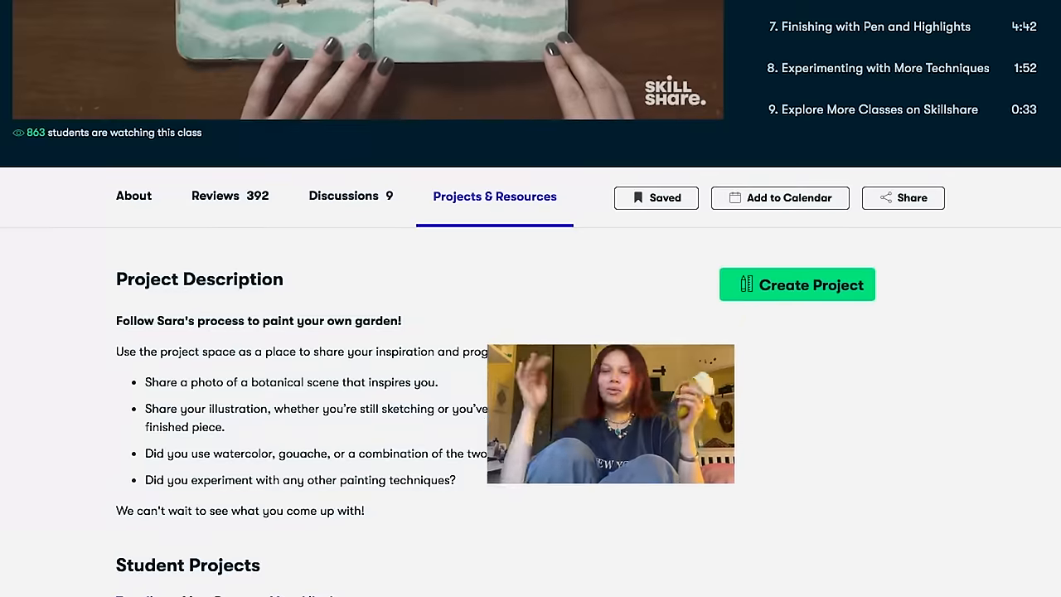
scroll("down", 3)
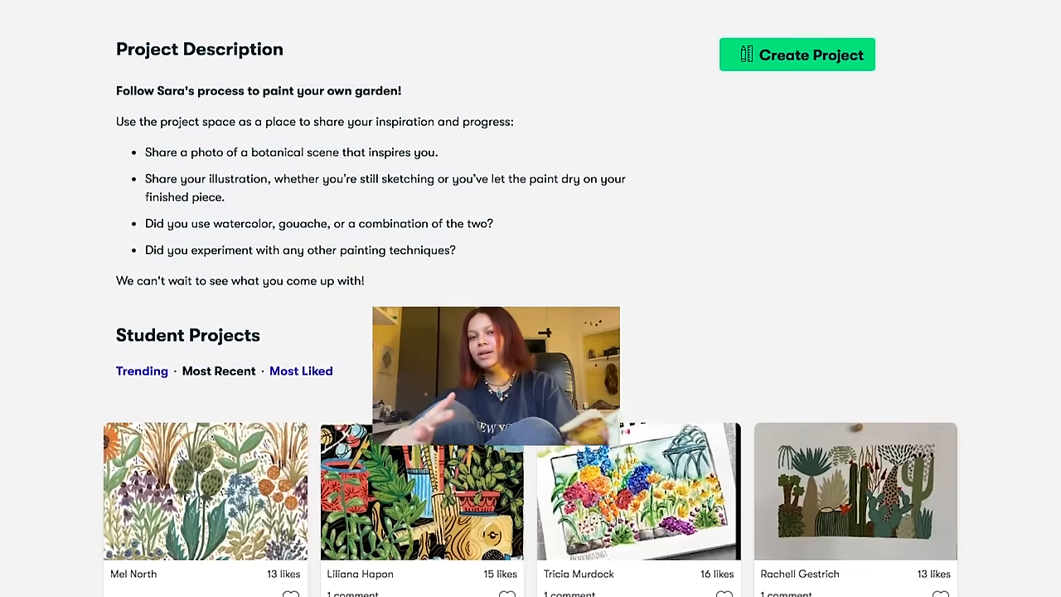
scroll("down", 3)
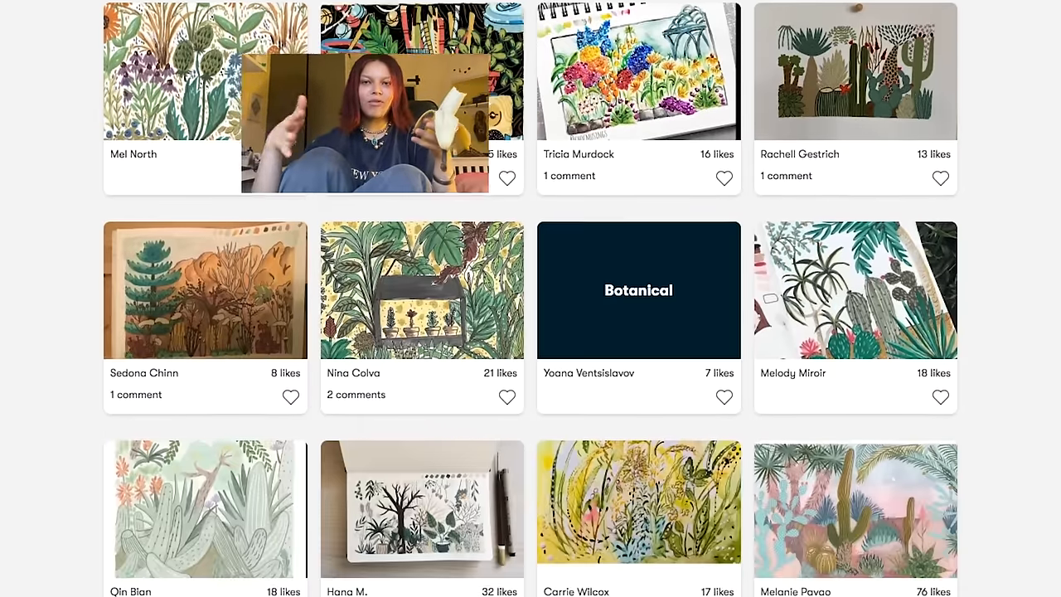
scroll("down", 3)
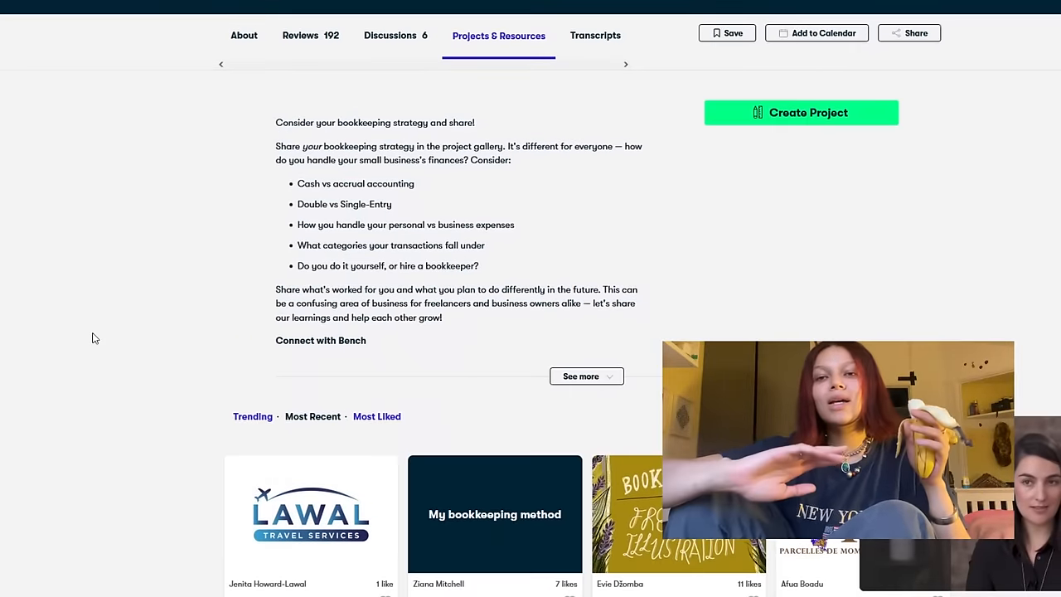
scroll("up", 3)
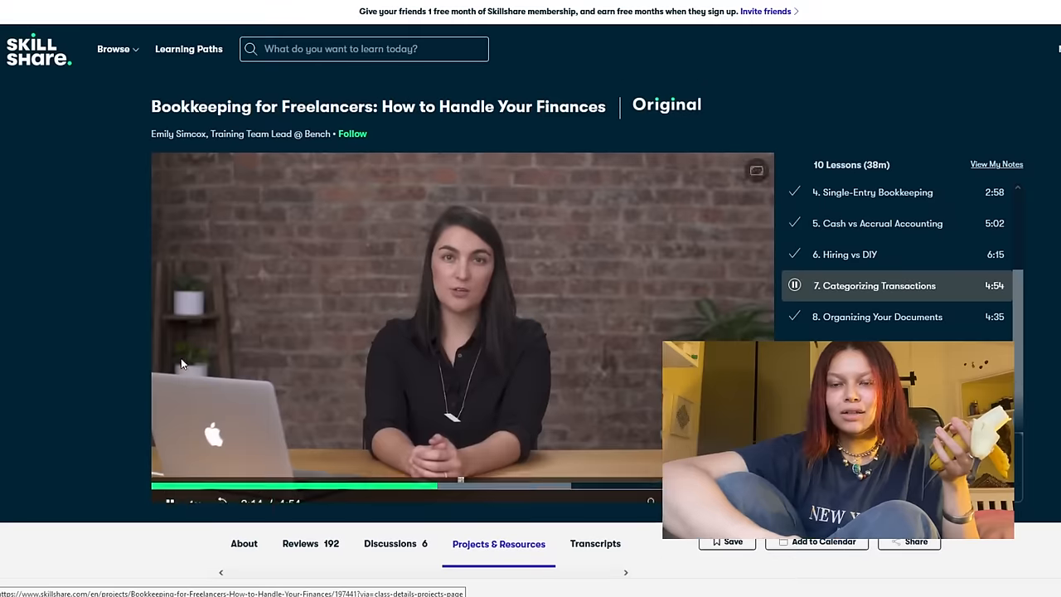